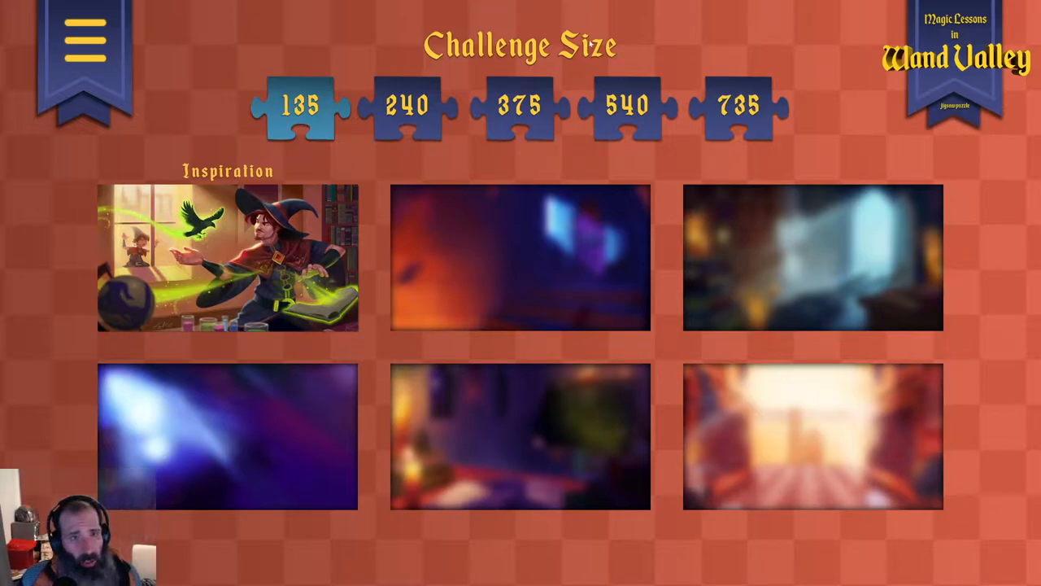
pyautogui.moveTo(612, 478)
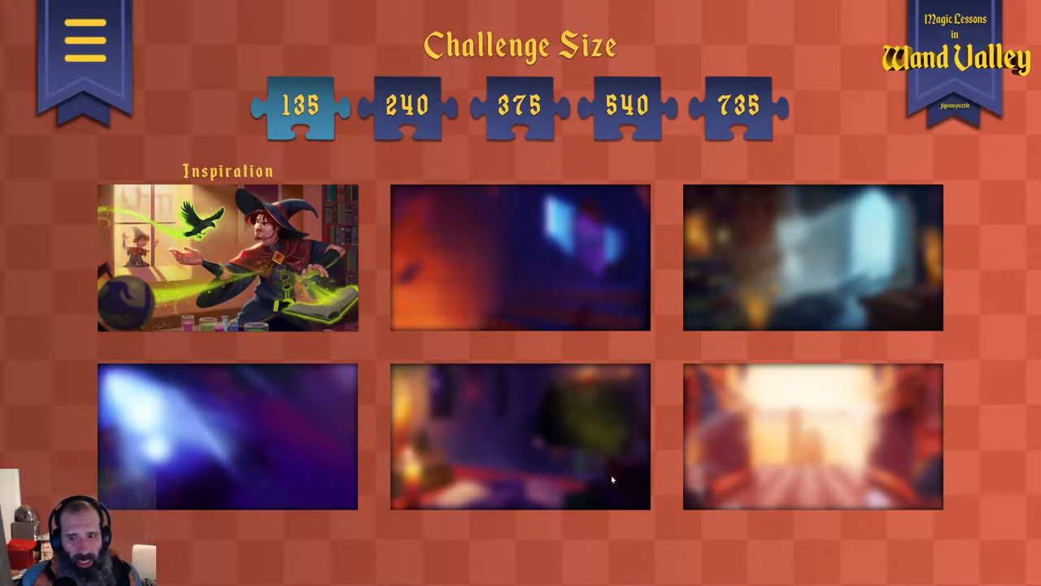
pyautogui.moveTo(608, 442)
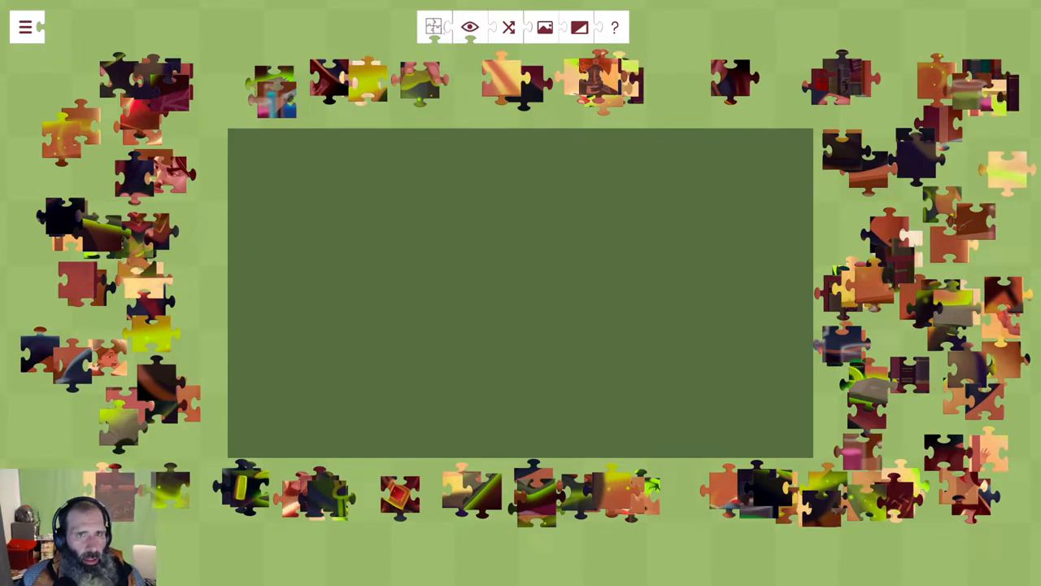
# Leave the puzzle board via the top-left menu and return to the Challenge Size screen.
pyautogui.click(26, 26)
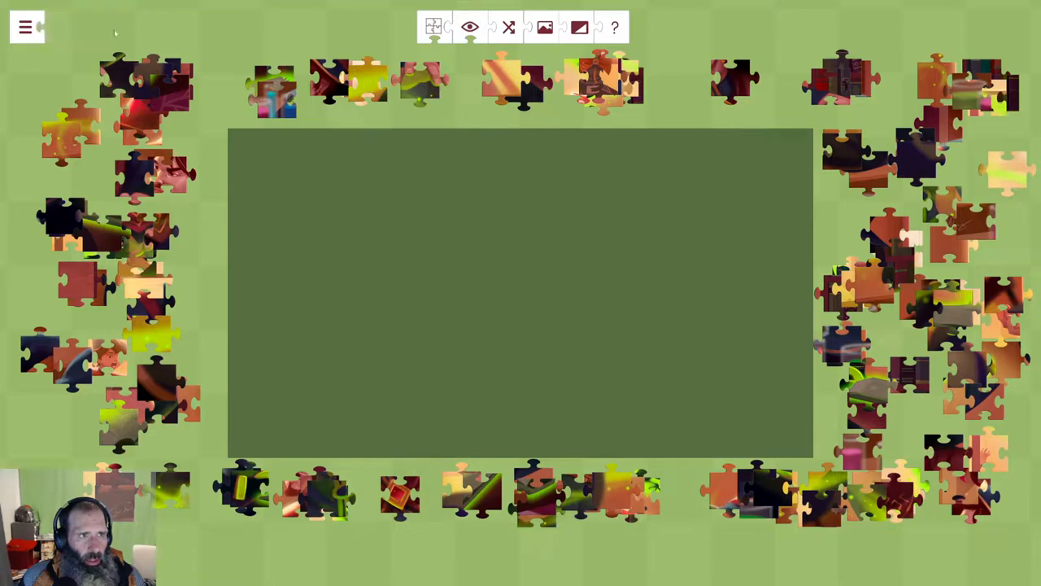
pyautogui.click(26, 26)
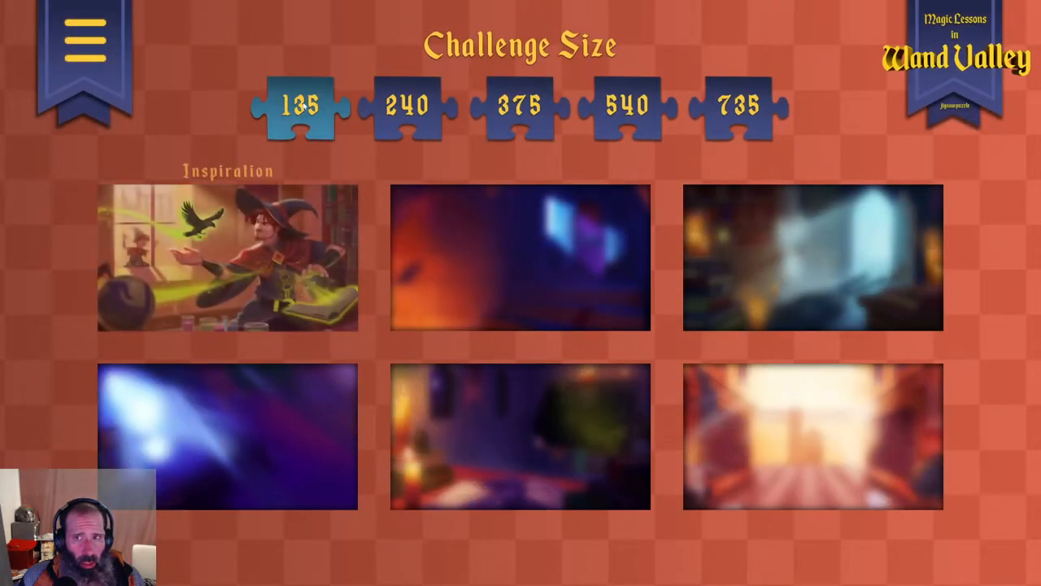
# Reopen the 135-piece wizard puzzle and lay loose pieces onto the central board, joining a pair.
pyautogui.click(305, 106)
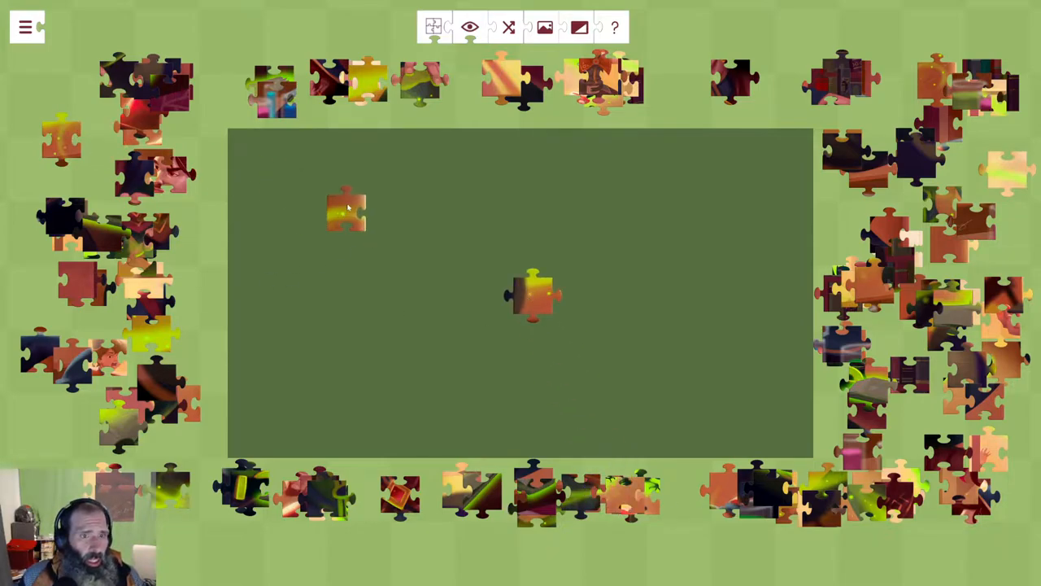
pyautogui.moveTo(345, 212); pyautogui.dragTo(415, 187)
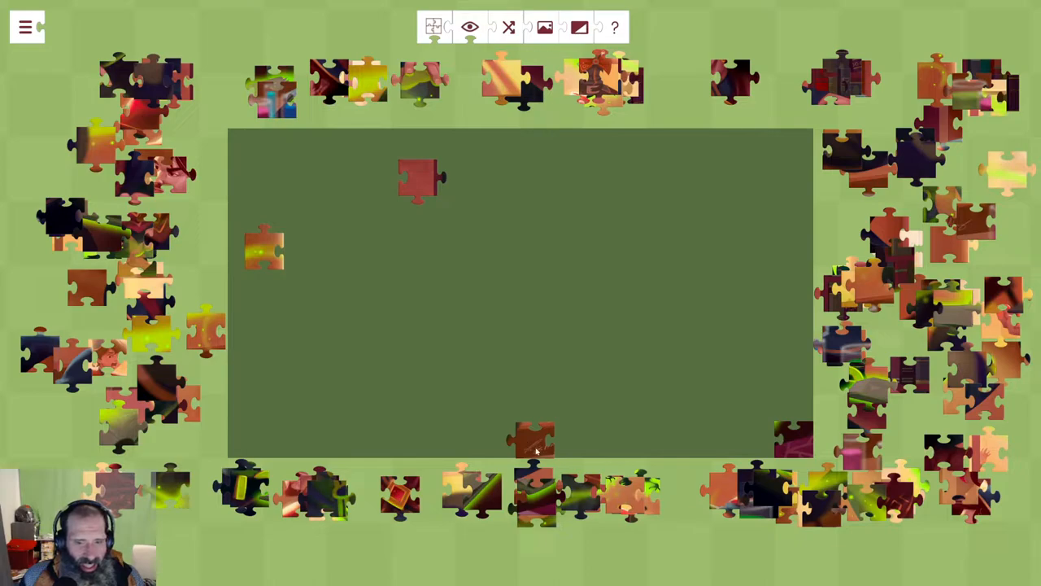
pyautogui.moveTo(535, 442); pyautogui.dragTo(521, 403)
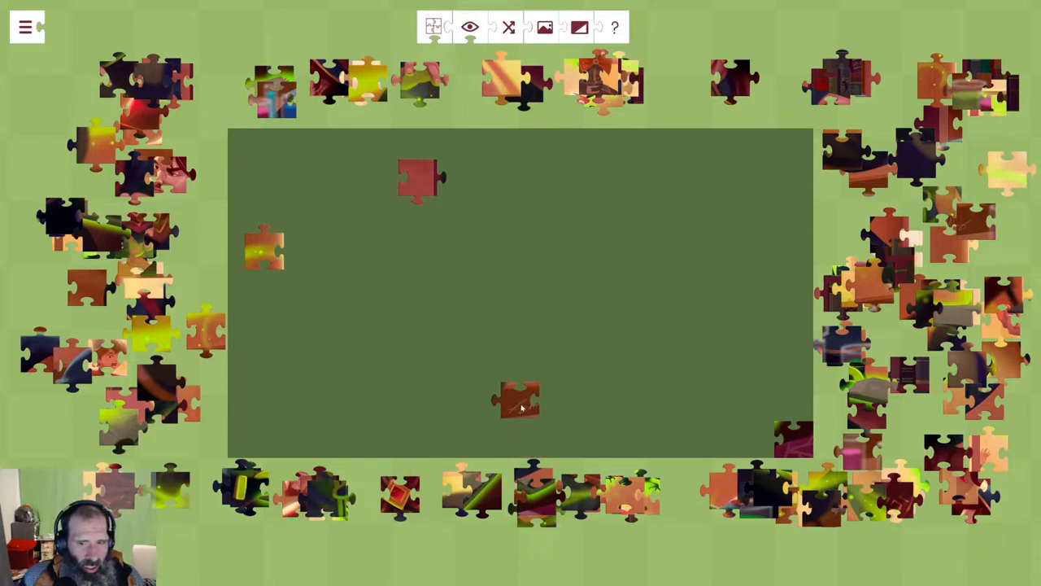
pyautogui.moveTo(521, 403); pyautogui.dragTo(512, 415)
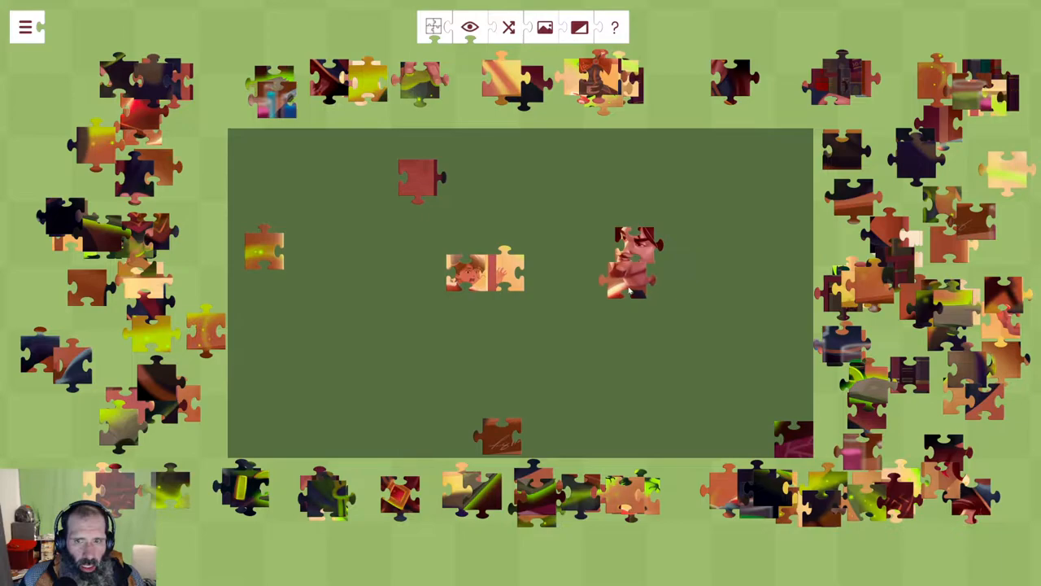
# Add more pieces to the wizard's face cluster and place others near the board's edges.
pyautogui.moveTo(631, 260); pyautogui.dragTo(606, 283)
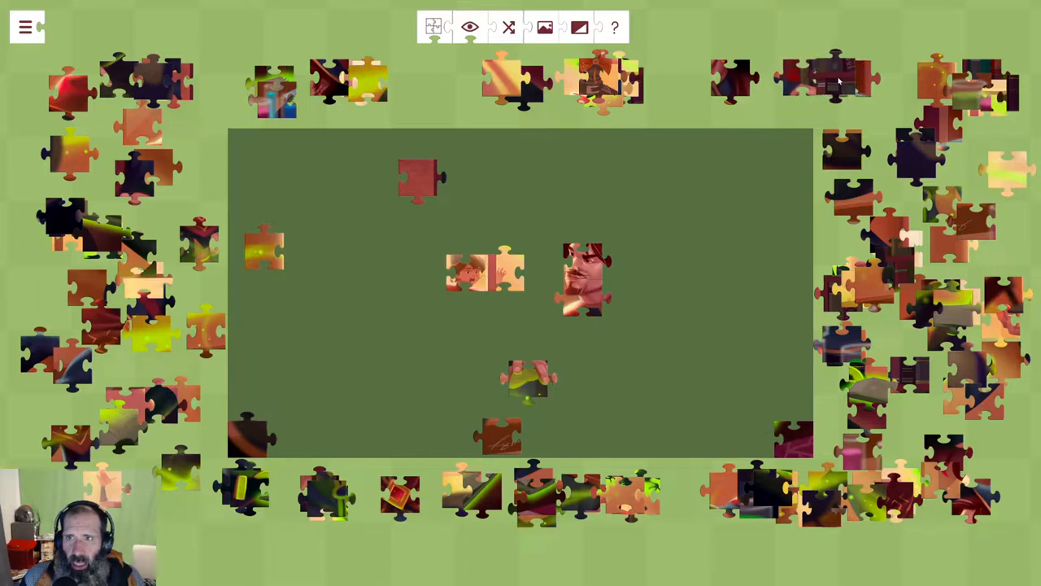
pyautogui.moveTo(838, 78); pyautogui.dragTo(768, 293)
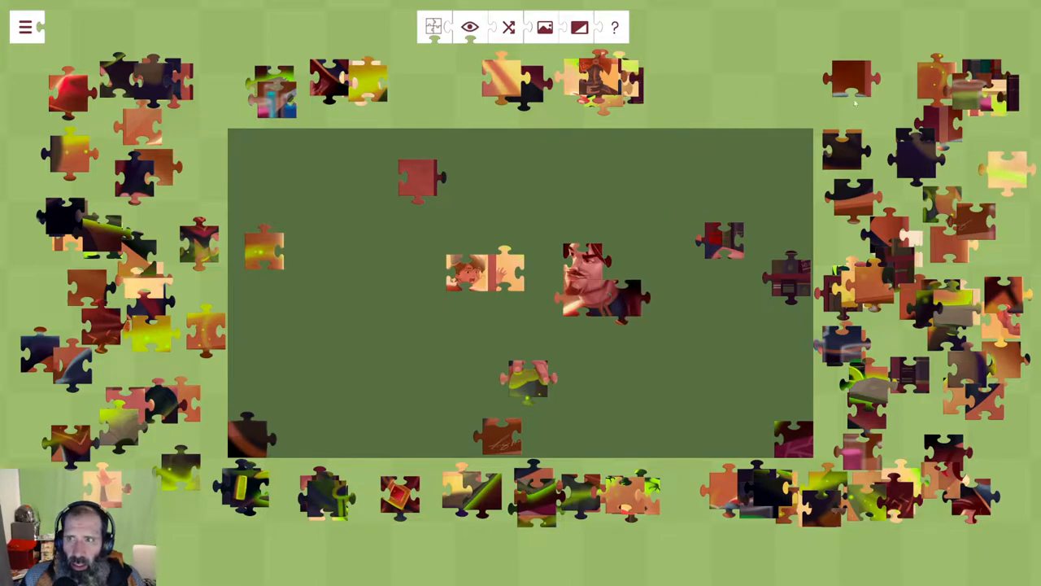
pyautogui.moveTo(846, 78); pyautogui.dragTo(675, 149)
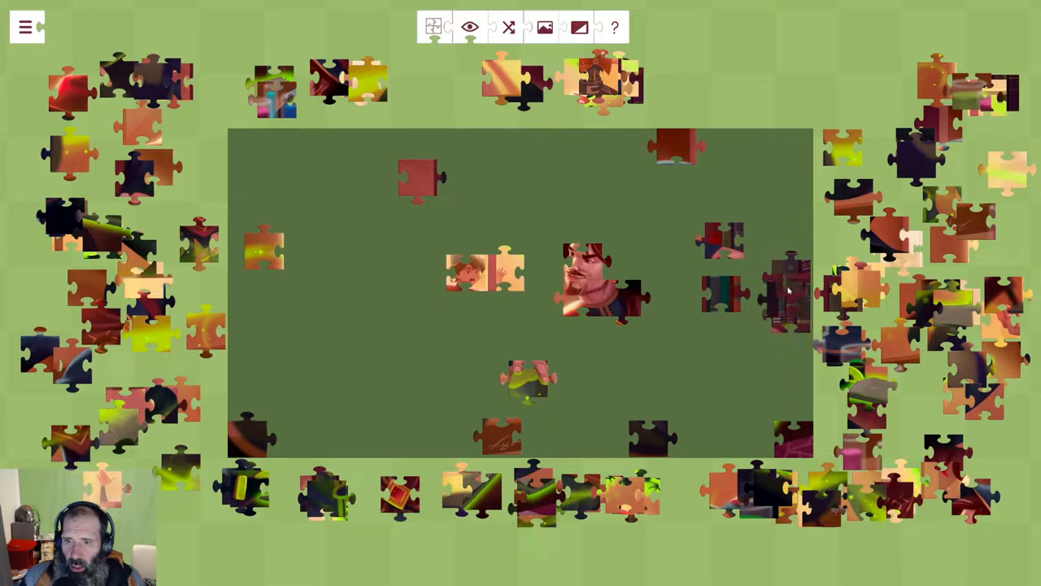
# Place edge pieces up the board's right border to extend the frame.
pyautogui.moveTo(784, 293); pyautogui.dragTo(794, 199)
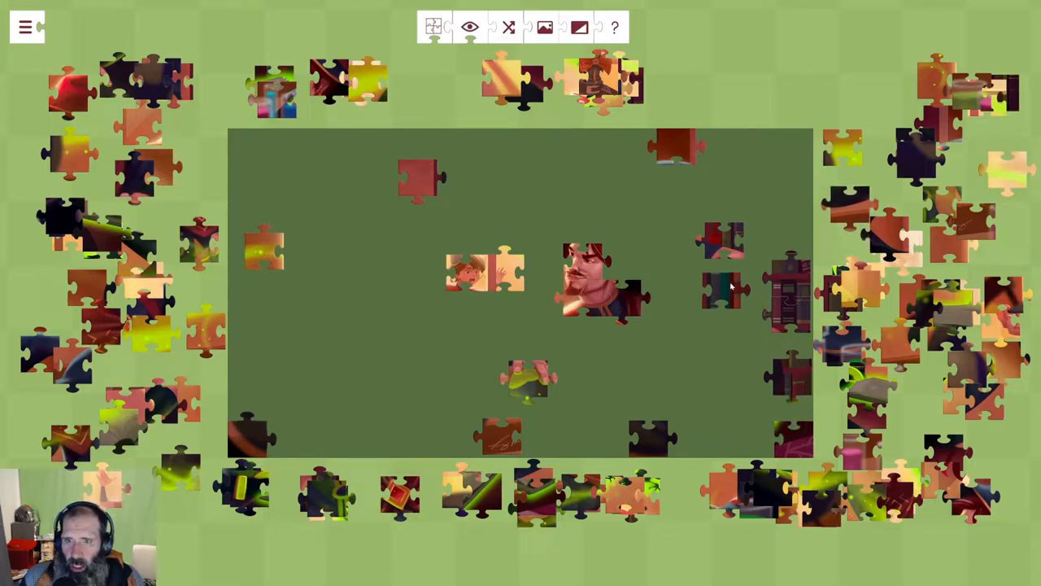
pyautogui.moveTo(724, 290); pyautogui.dragTo(719, 147)
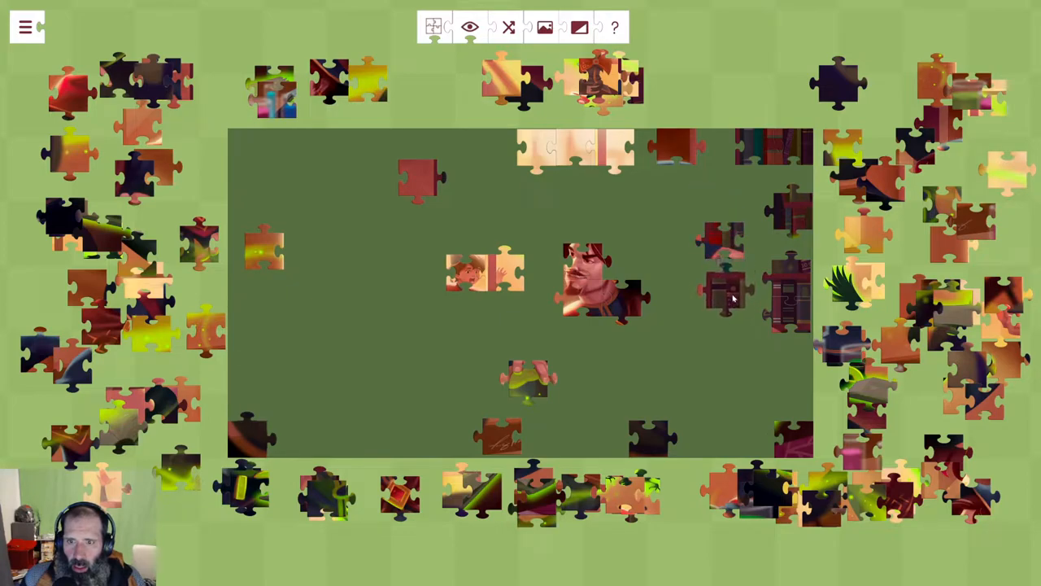
# Lengthen the pale top-edge strip and set the green leafy piece beside the central cluster.
pyautogui.moveTo(719, 285); pyautogui.dragTo(708, 301)
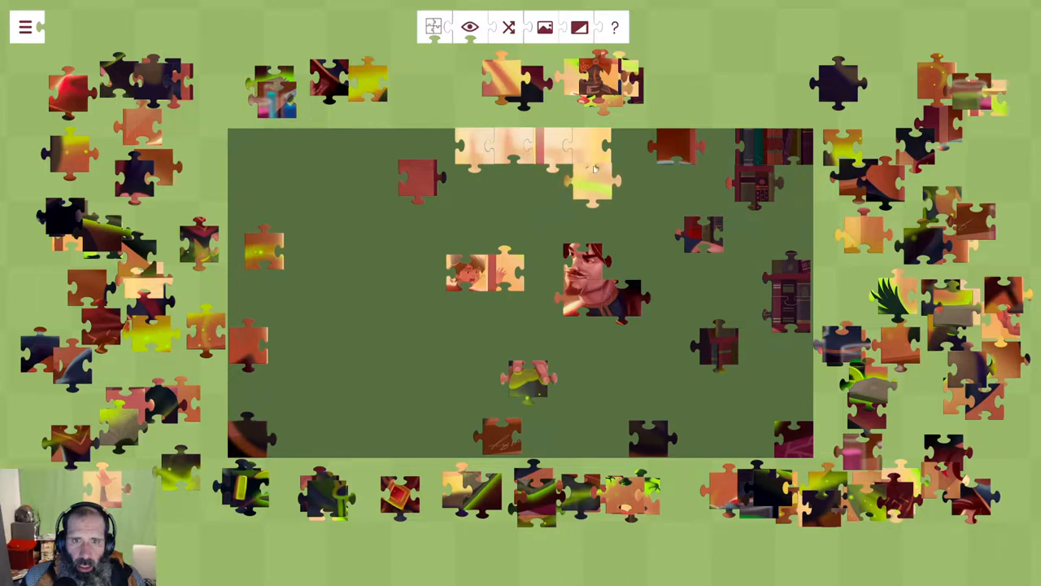
pyautogui.moveTo(415, 179); pyautogui.dragTo(355, 225)
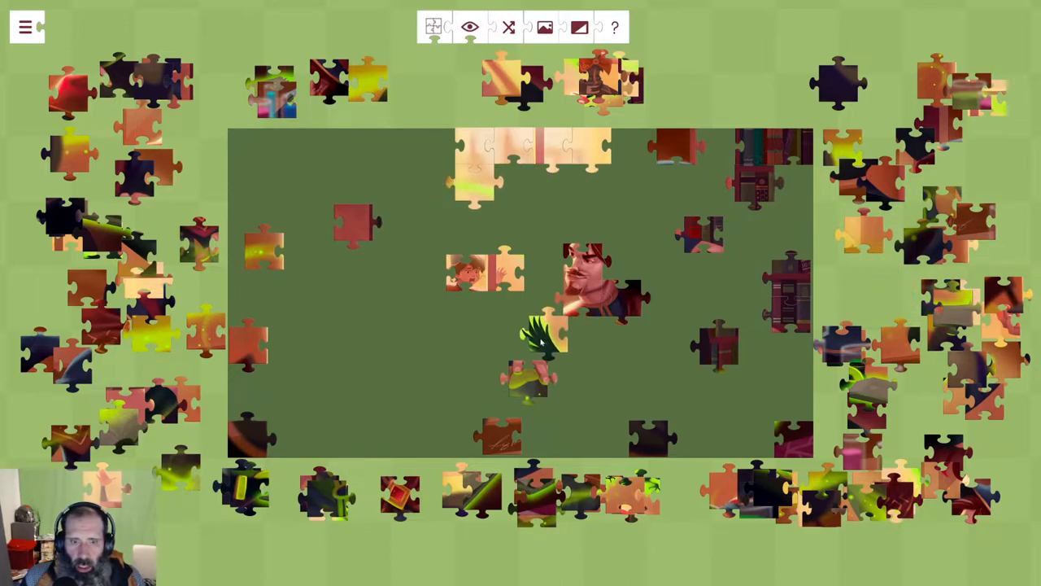
pyautogui.moveTo(545, 337); pyautogui.dragTo(456, 337)
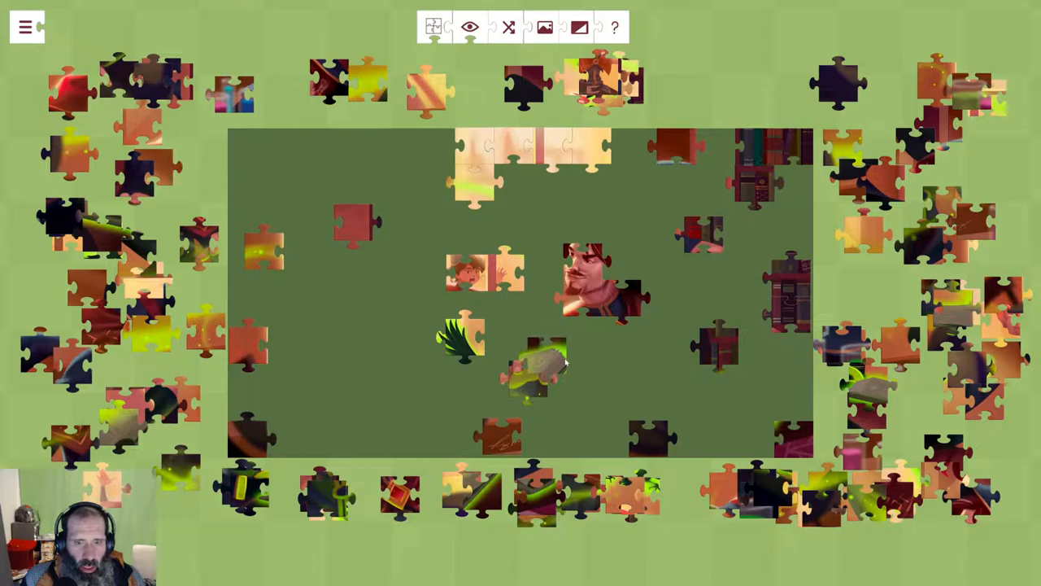
pyautogui.moveTo(540, 371); pyautogui.dragTo(562, 420)
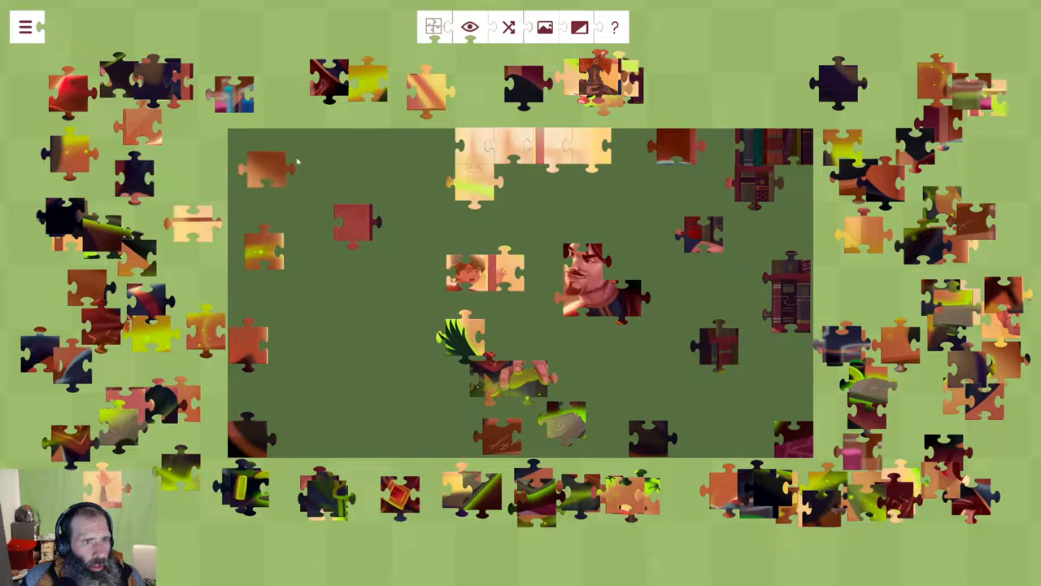
# Join loose pieces onto the top-edge row, extending it farther left.
pyautogui.moveTo(264, 163); pyautogui.dragTo(316, 146)
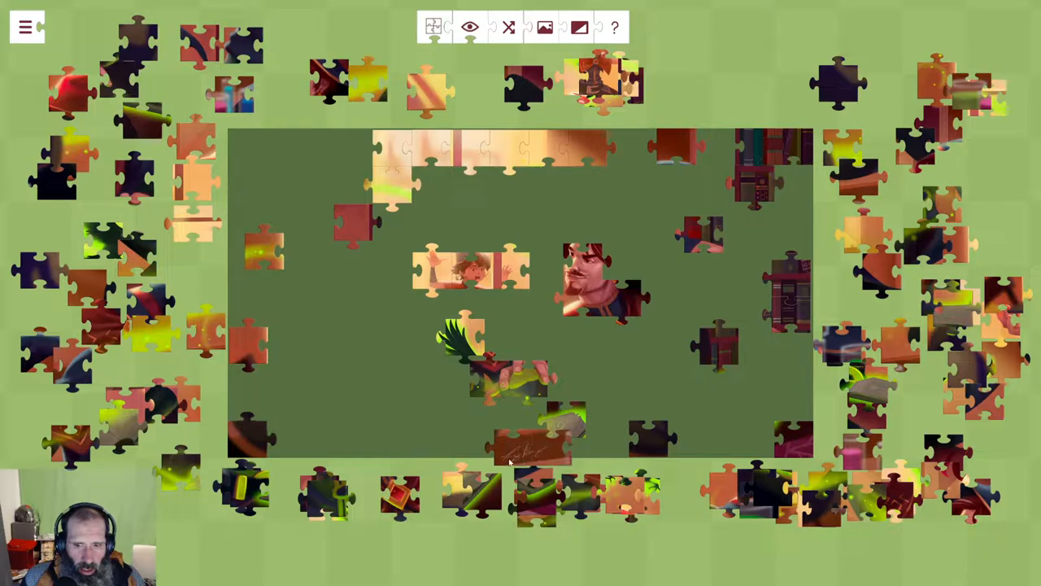
# Move the signature piece to the bottom left and join a piece to the central figure group.
pyautogui.moveTo(529, 439); pyautogui.dragTo(410, 439)
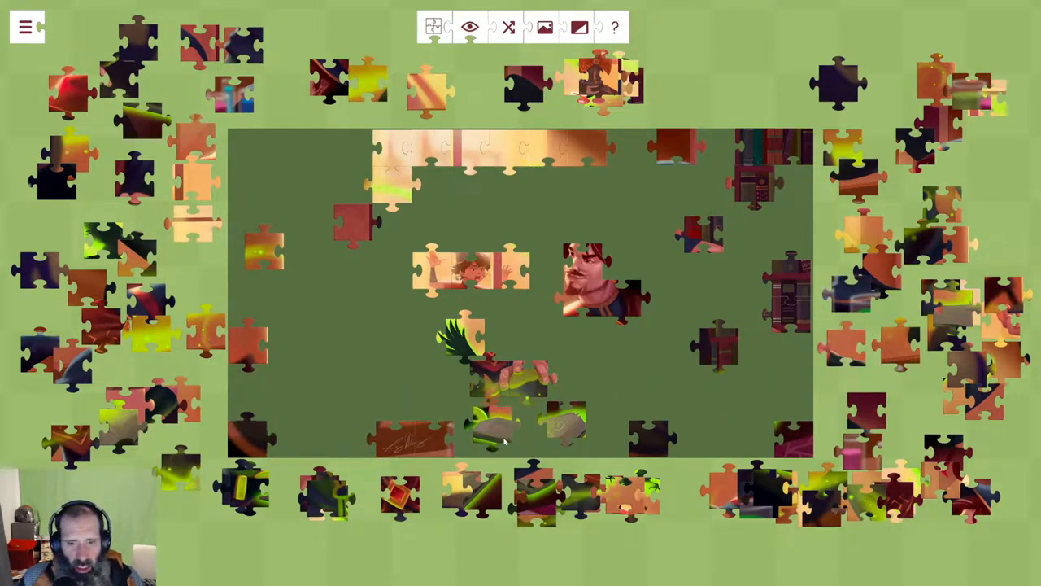
pyautogui.moveTo(504, 374); pyautogui.dragTo(545, 350)
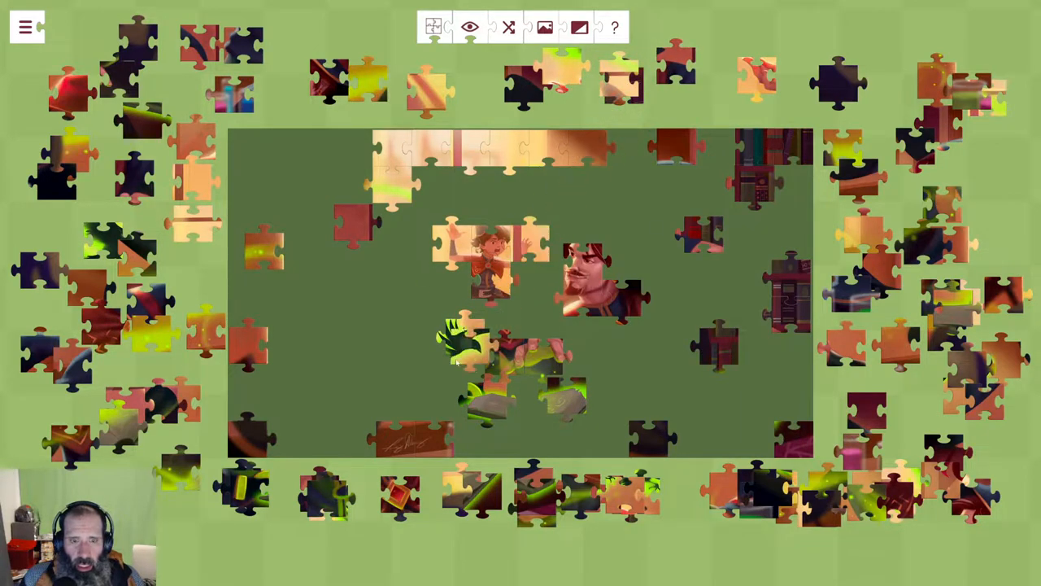
# Start grouping the green bird pieces left of the central figures.
pyautogui.moveTo(456, 342); pyautogui.dragTo(420, 329)
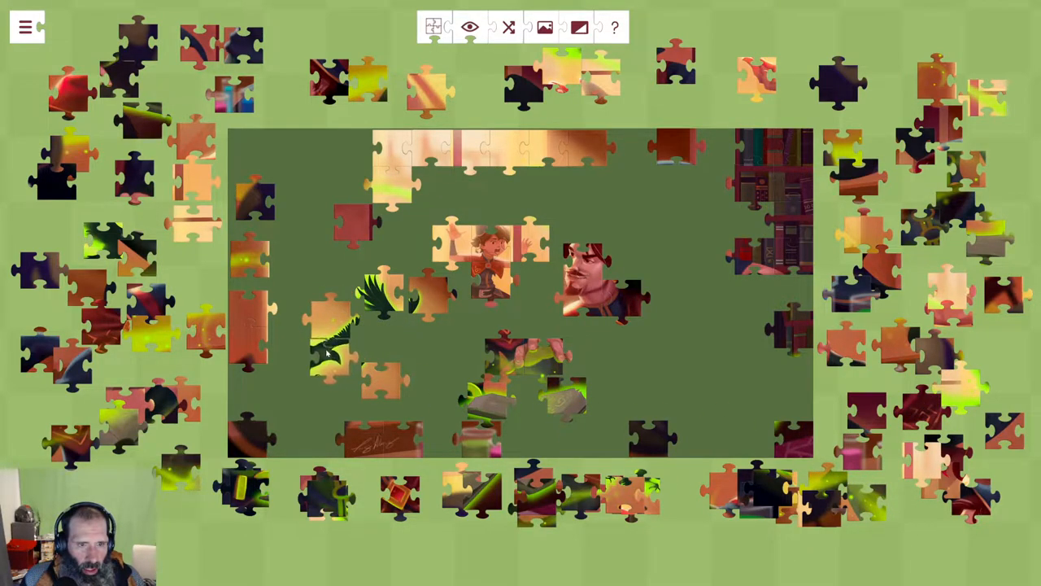
# Snap two more pieces onto the green bird cluster to form a block.
pyautogui.moveTo(375, 285); pyautogui.dragTo(366, 317)
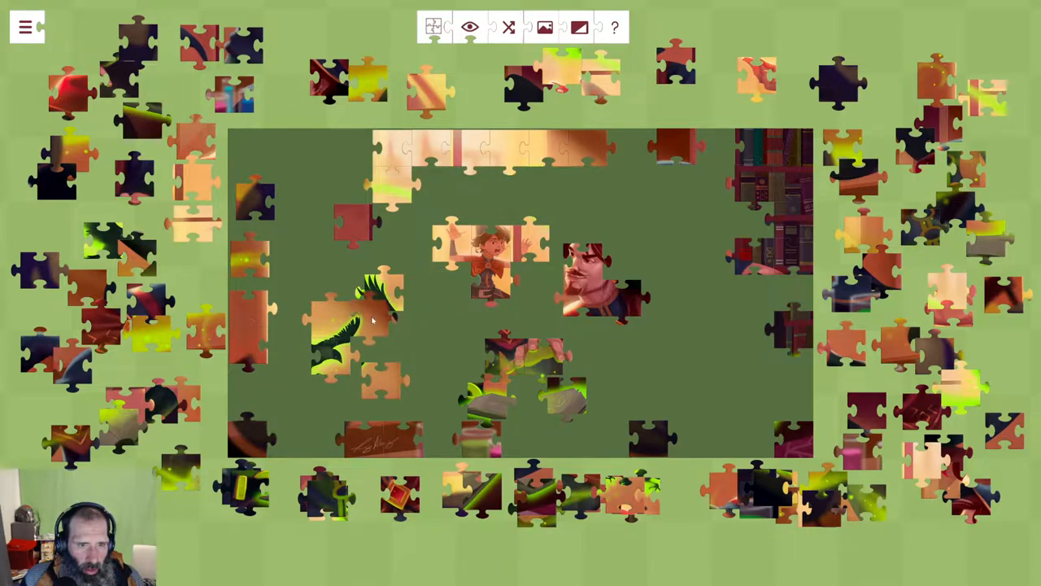
pyautogui.moveTo(350, 325); pyautogui.dragTo(382, 309)
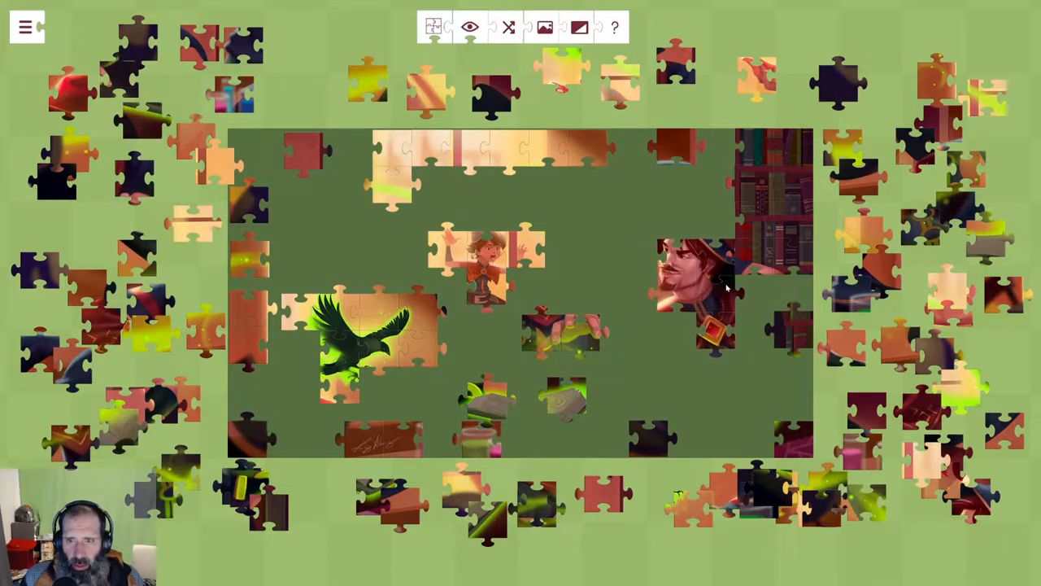
# Add a border piece to the left-edge column of the frame.
pyautogui.moveTo(703, 285); pyautogui.dragTo(683, 325)
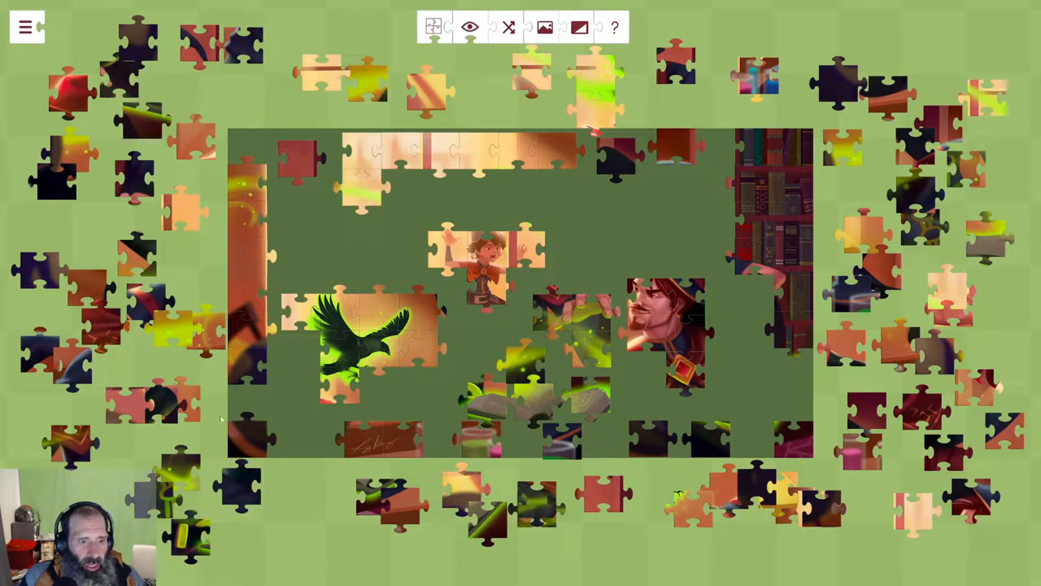
# Position the bird block beside the figure group in the upper middle of the board.
pyautogui.moveTo(350, 342); pyautogui.dragTo(350, 277)
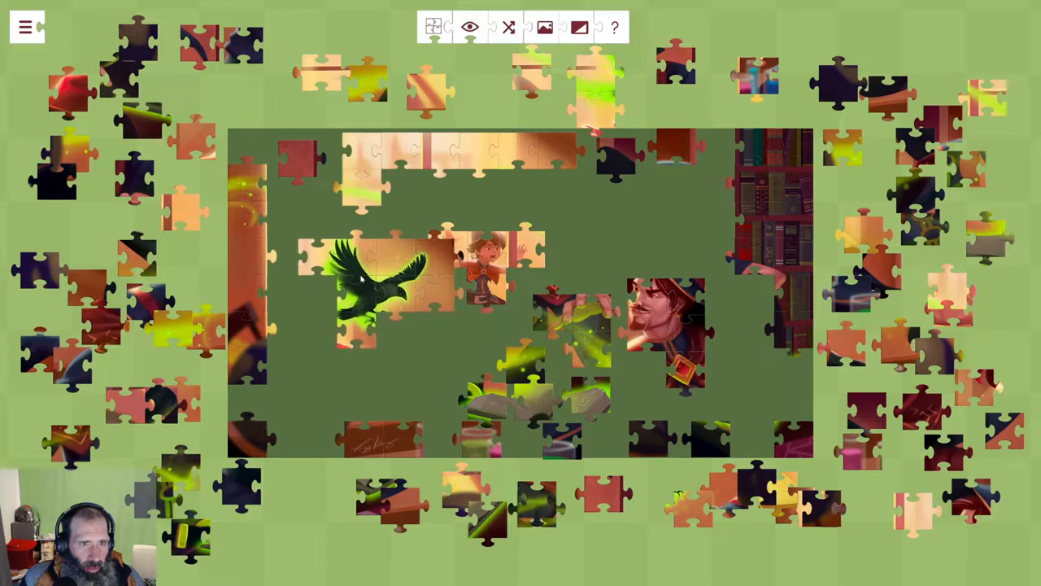
pyautogui.moveTo(480, 253); pyautogui.dragTo(521, 236)
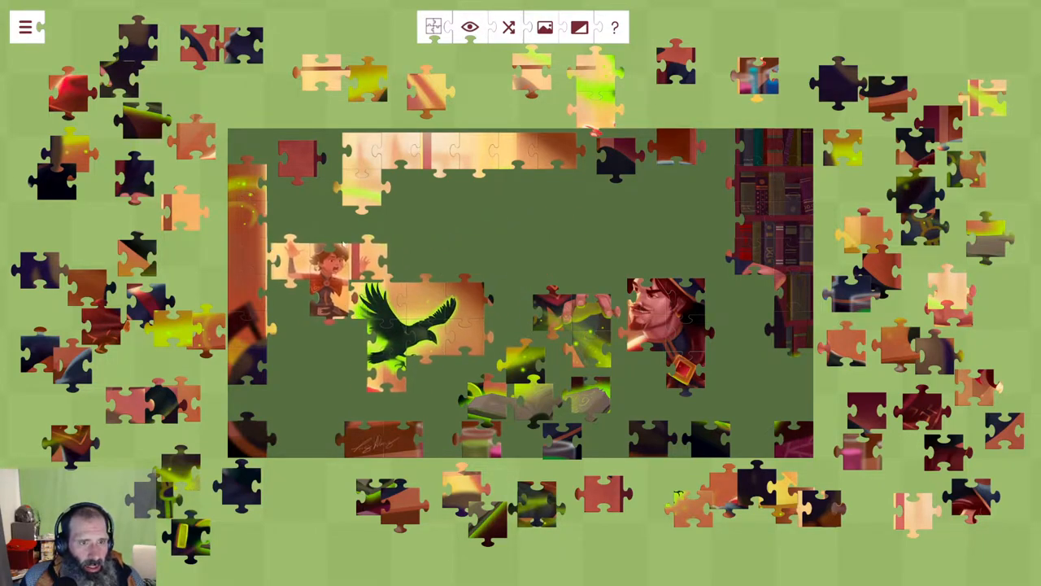
pyautogui.moveTo(406, 325); pyautogui.dragTo(488, 277)
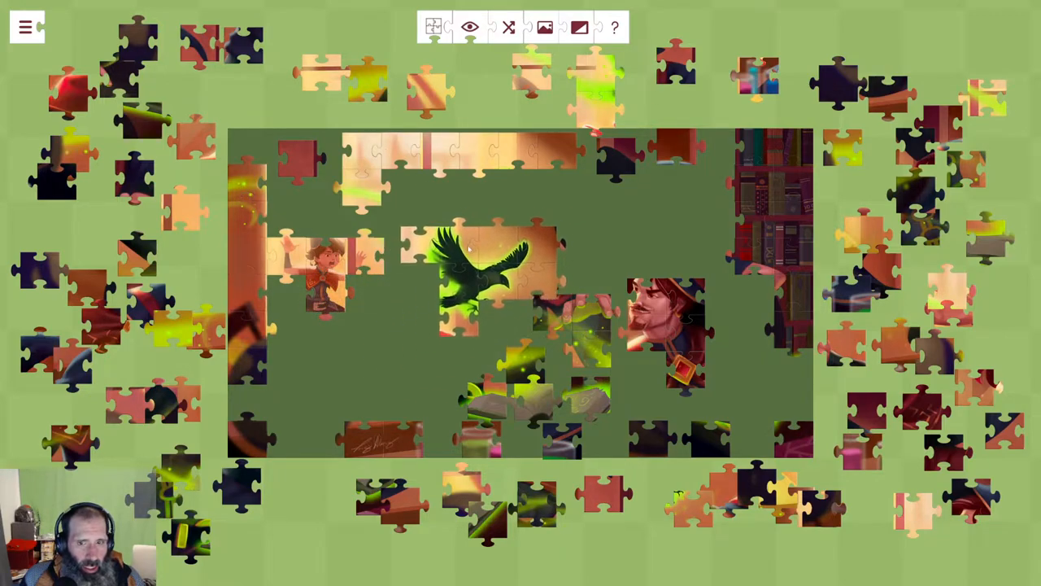
pyautogui.moveTo(472, 277); pyautogui.dragTo(431, 349)
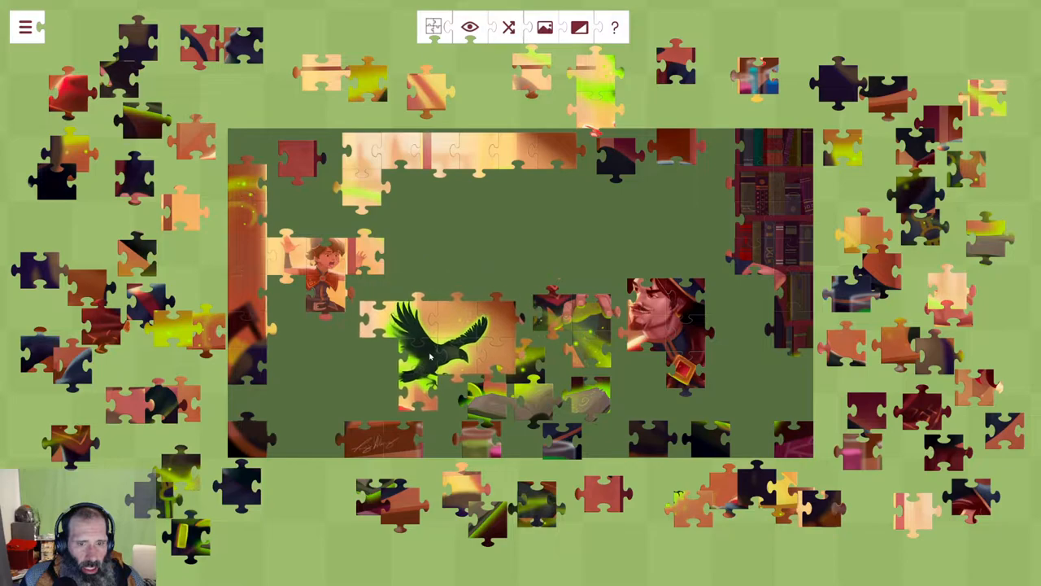
pyautogui.moveTo(439, 342); pyautogui.dragTo(488, 277)
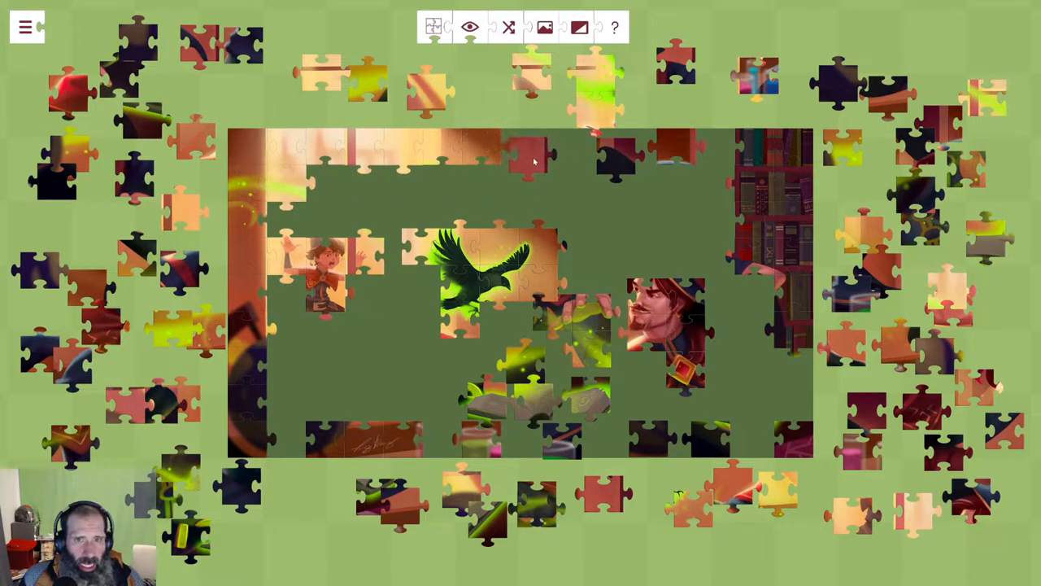
# Fit the green bird and small wizard figure into the picture's upper-left interior.
pyautogui.moveTo(529, 155); pyautogui.dragTo(696, 150)
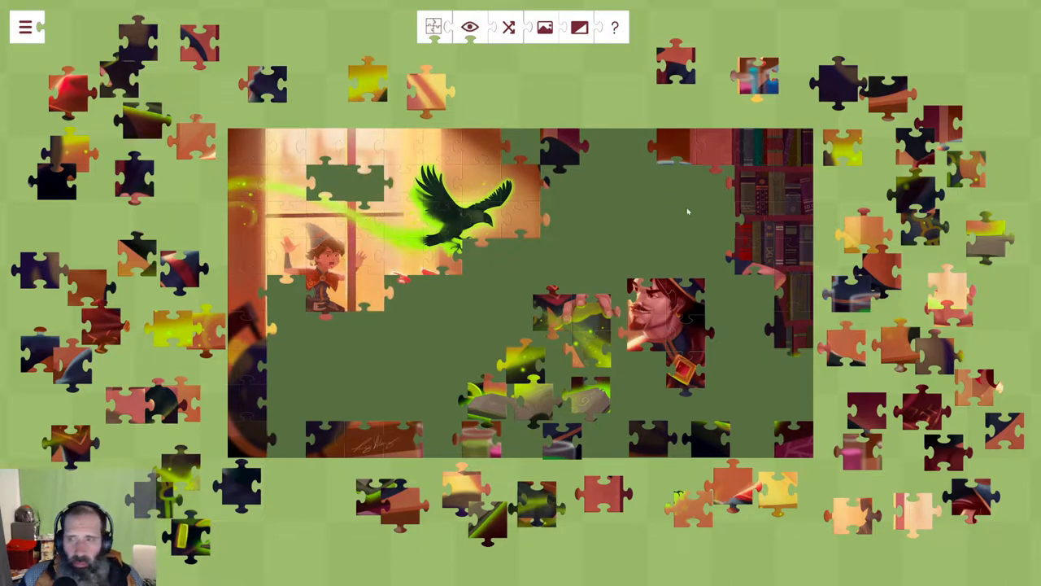
pyautogui.moveTo(572, 335)
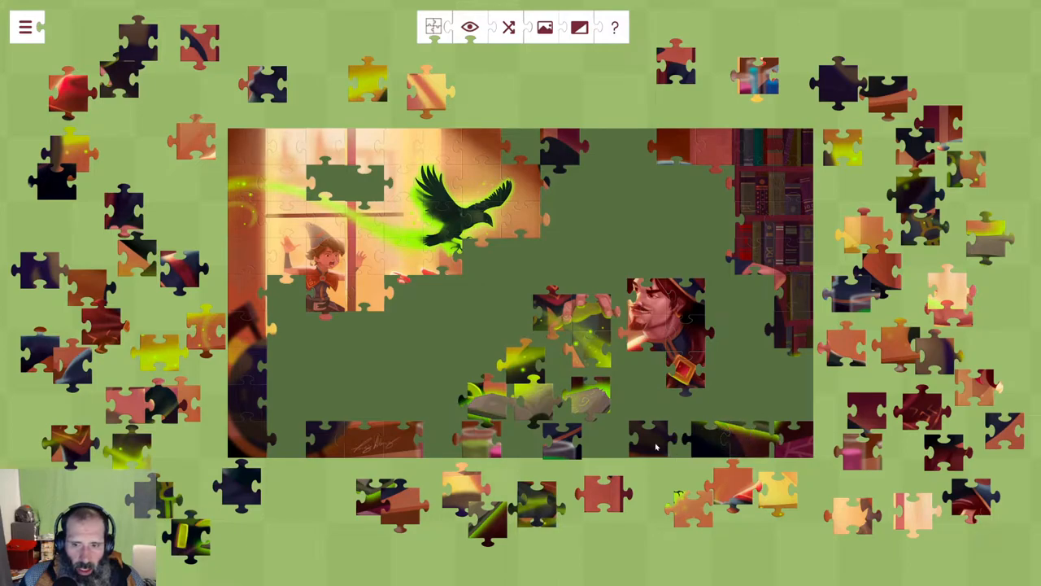
pyautogui.moveTo(654, 443); pyautogui.dragTo(700, 436)
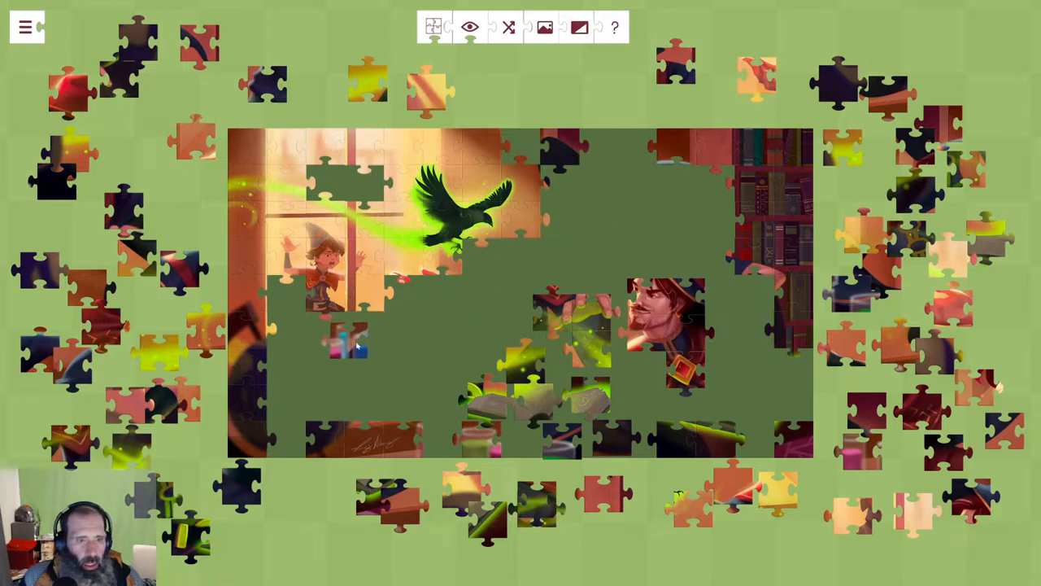
# Test the wizard's face cluster beside the bookshelf and back toward the centre.
pyautogui.moveTo(345, 337); pyautogui.dragTo(387, 355)
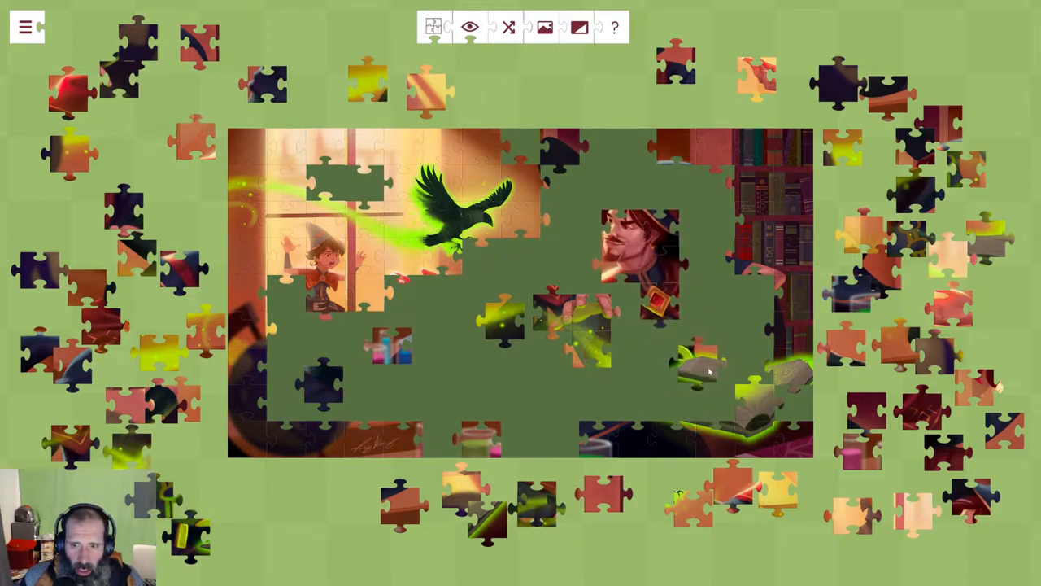
pyautogui.moveTo(700, 366); pyautogui.dragTo(683, 407)
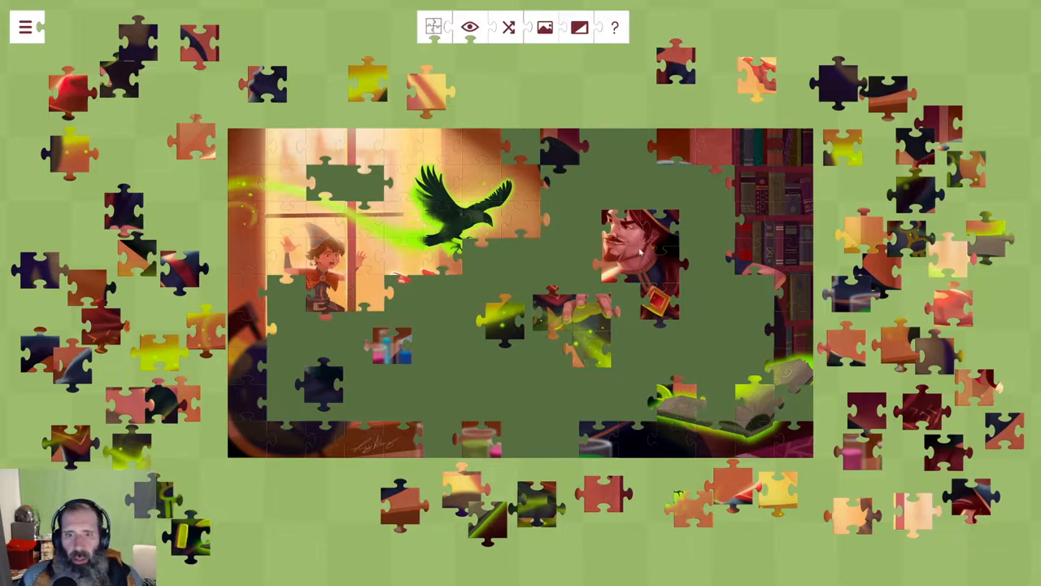
pyautogui.moveTo(638, 248); pyautogui.dragTo(686, 231)
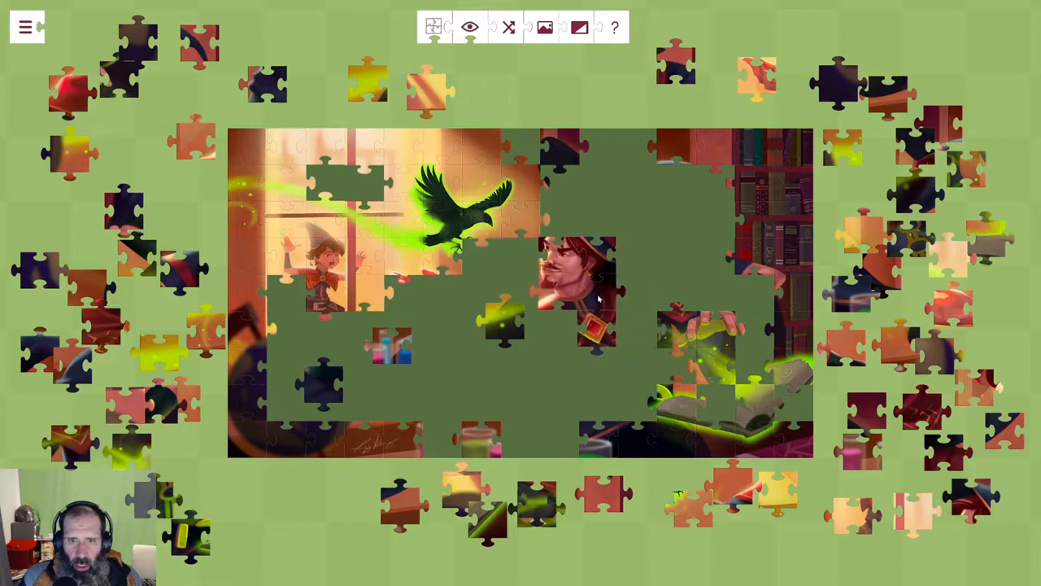
pyautogui.moveTo(578, 277); pyautogui.dragTo(697, 220)
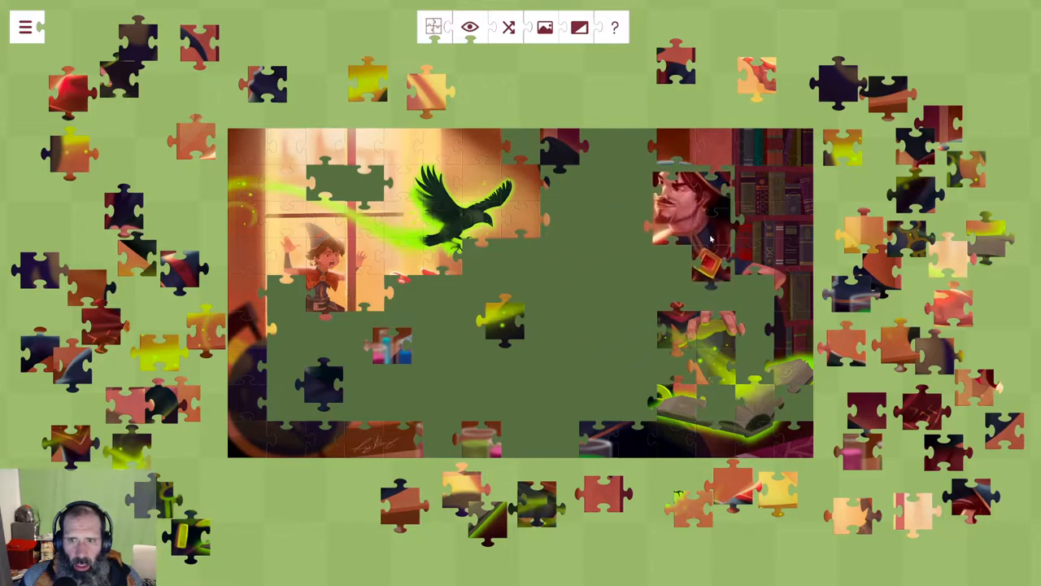
pyautogui.moveTo(696, 220); pyautogui.dragTo(594, 285)
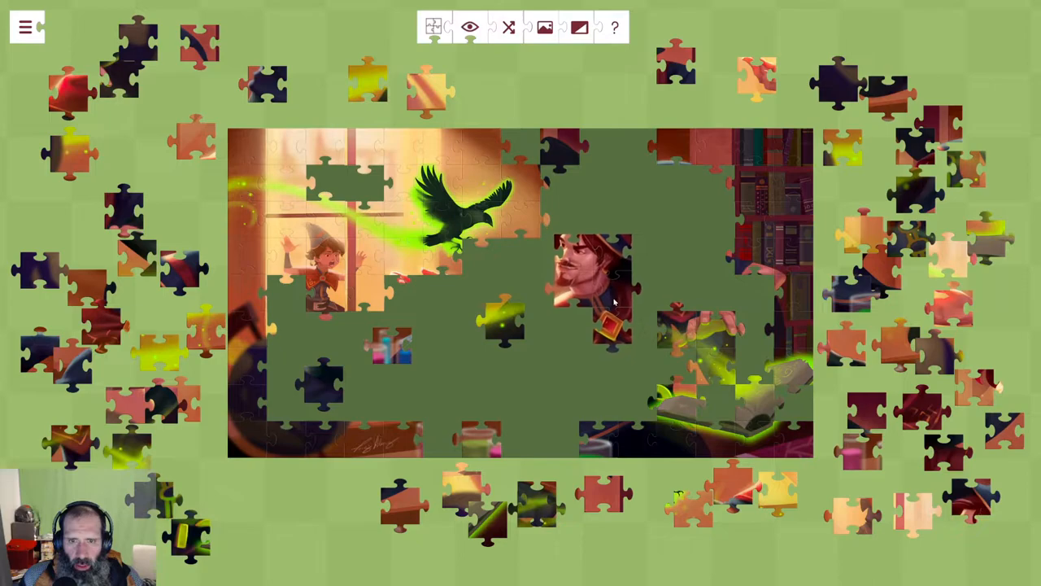
# Try the face cluster lower, further left, then below the hat area until it joins.
pyautogui.moveTo(592, 277); pyautogui.dragTo(592, 358)
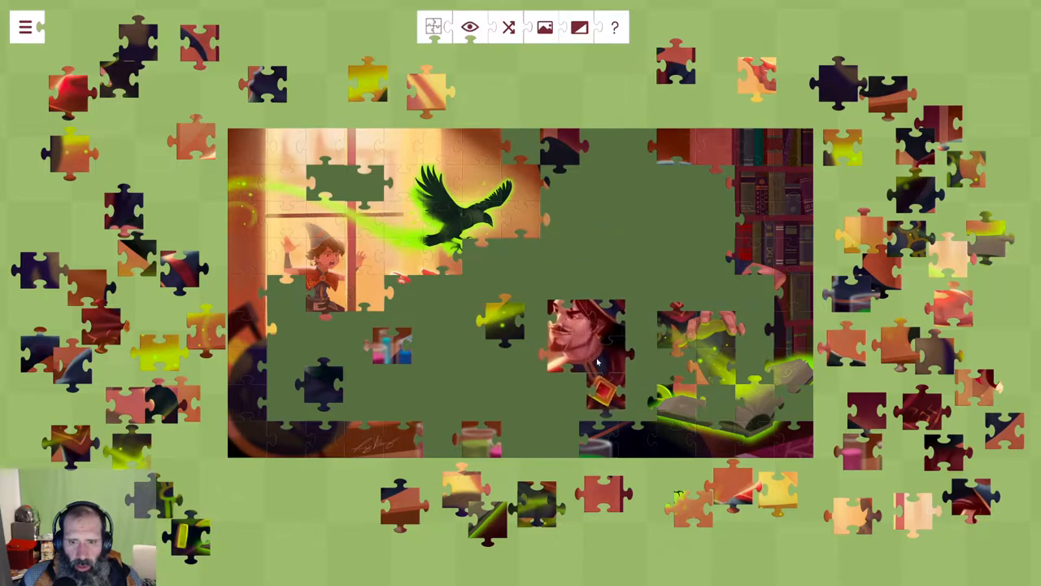
pyautogui.moveTo(586, 341); pyautogui.dragTo(599, 290)
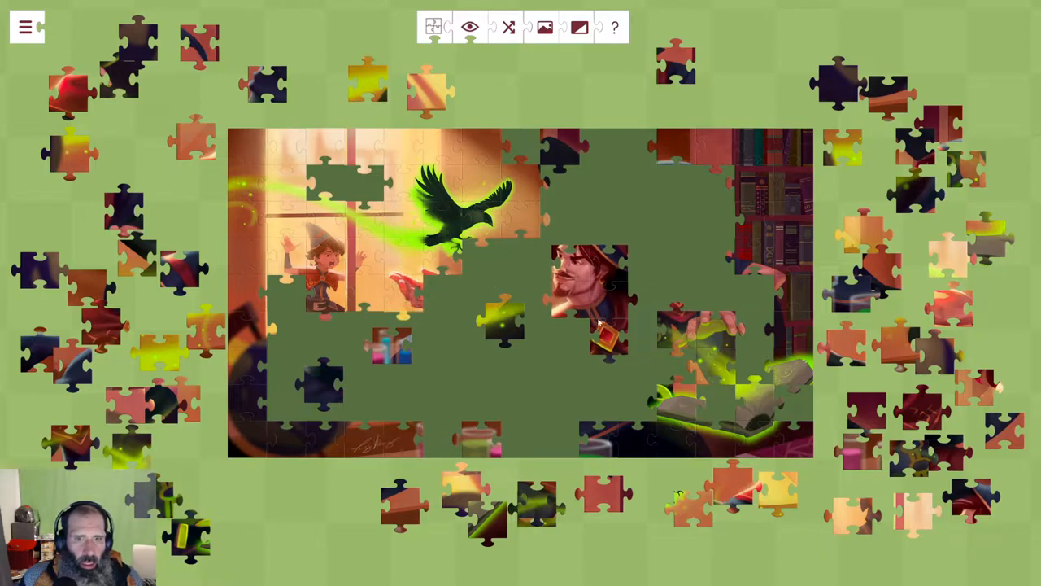
pyautogui.moveTo(594, 293); pyautogui.dragTo(537, 293)
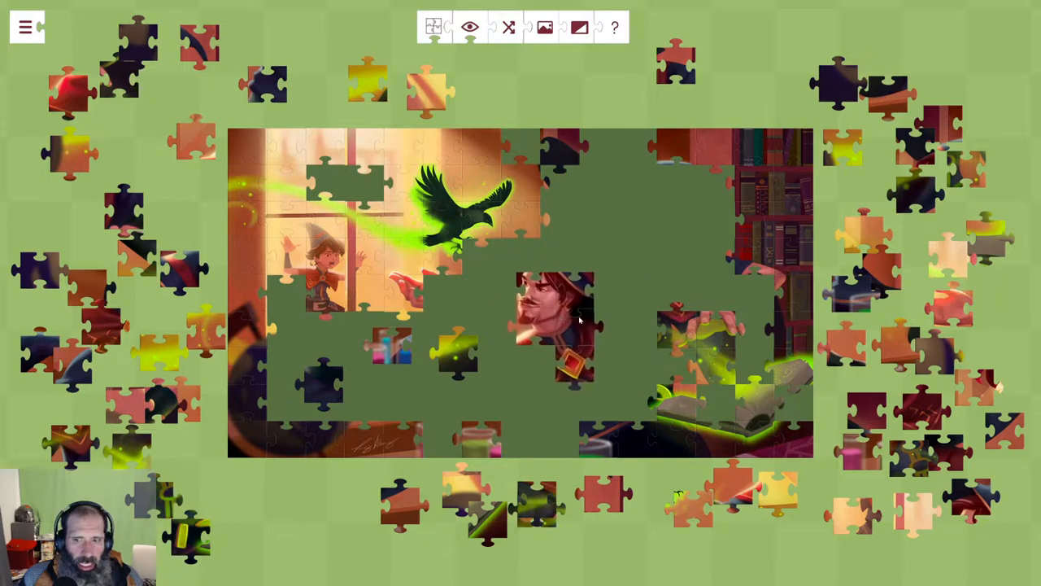
pyautogui.moveTo(553, 322); pyautogui.dragTo(594, 261)
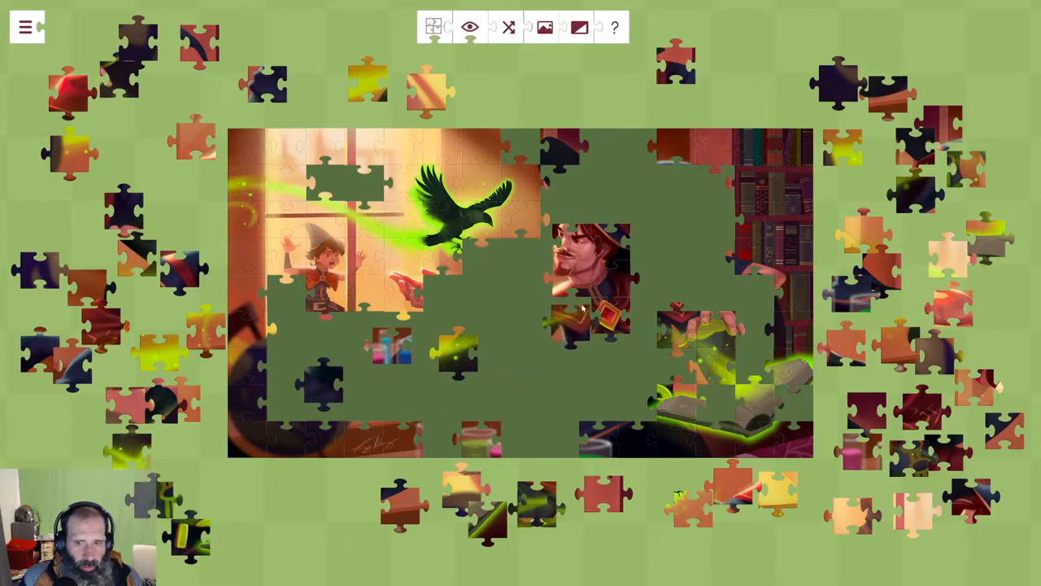
pyautogui.moveTo(583, 317); pyautogui.dragTo(626, 325)
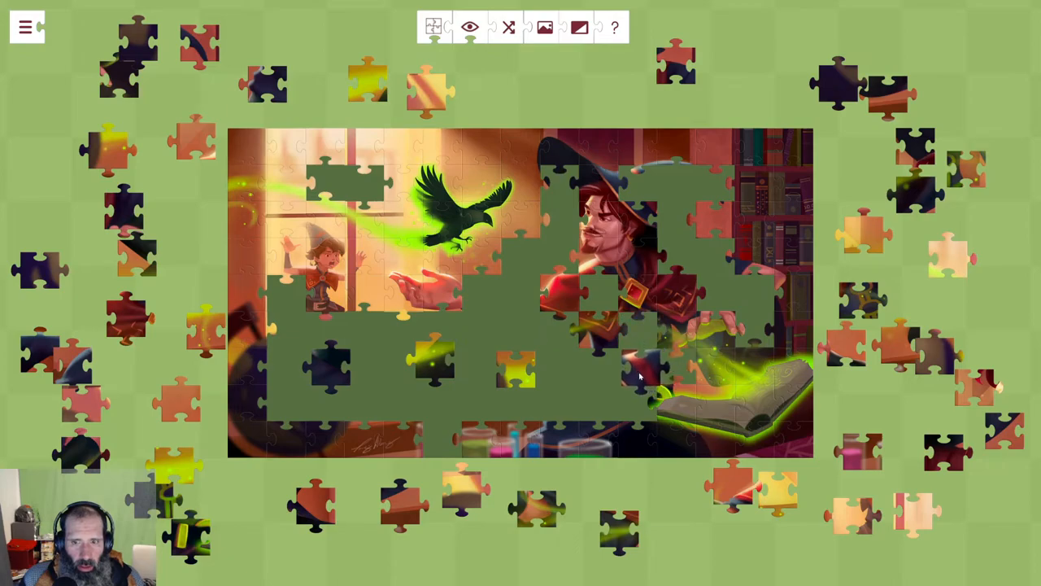
# Place a red-robe piece into the wizard's coat beneath his face.
pyautogui.moveTo(638, 374); pyautogui.dragTo(643, 529)
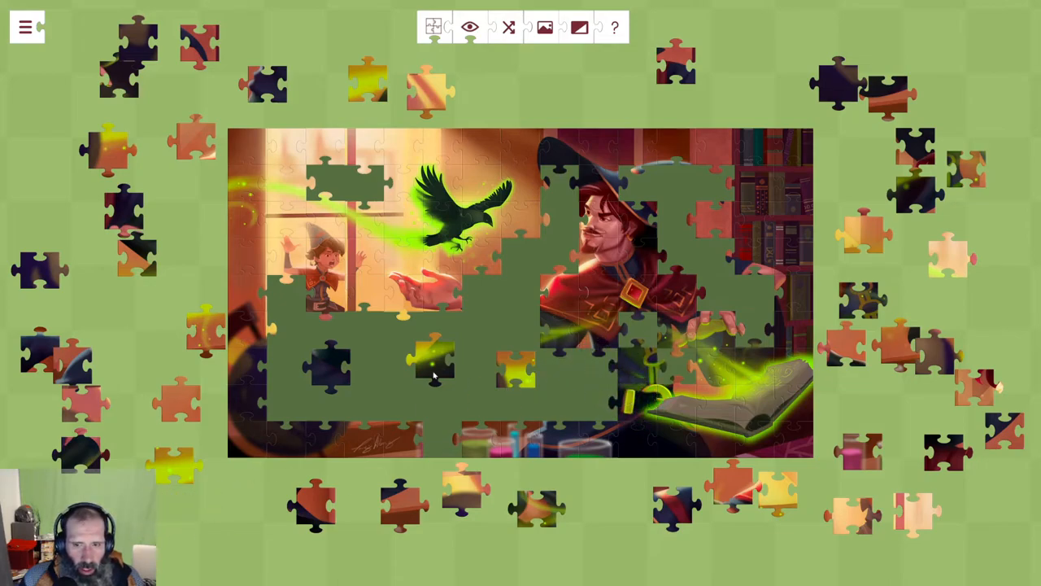
pyautogui.moveTo(237, 403)
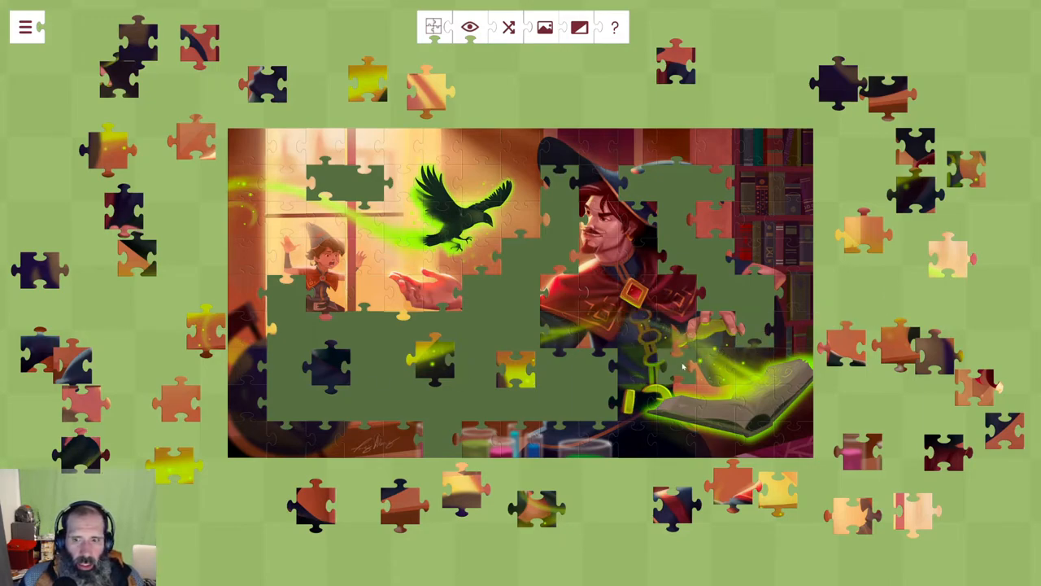
pyautogui.moveTo(843, 123)
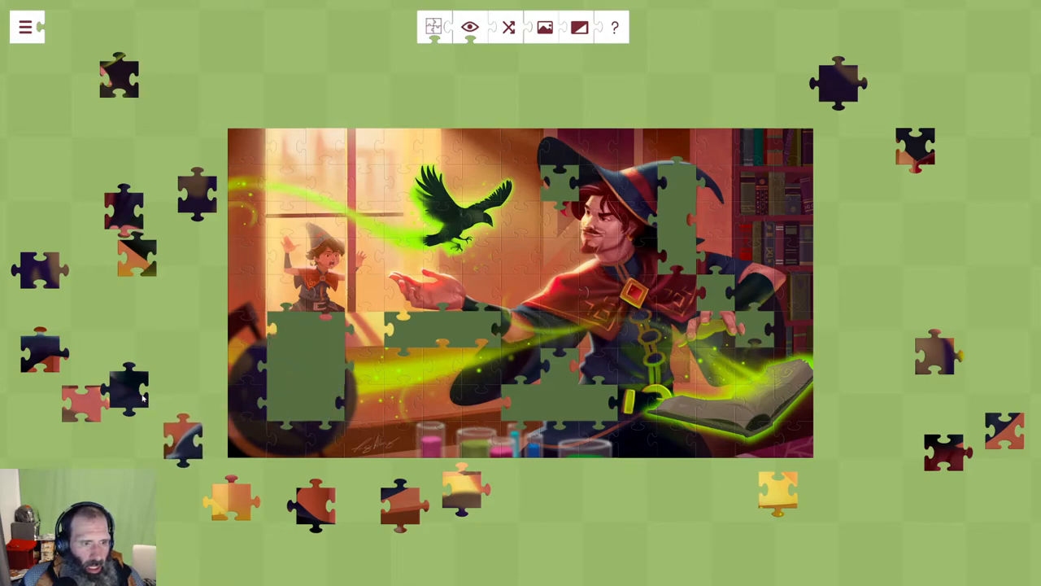
# Pull a piece from the left pile and fit one into the lower-left gap.
pyautogui.moveTo(131, 382); pyautogui.dragTo(106, 464)
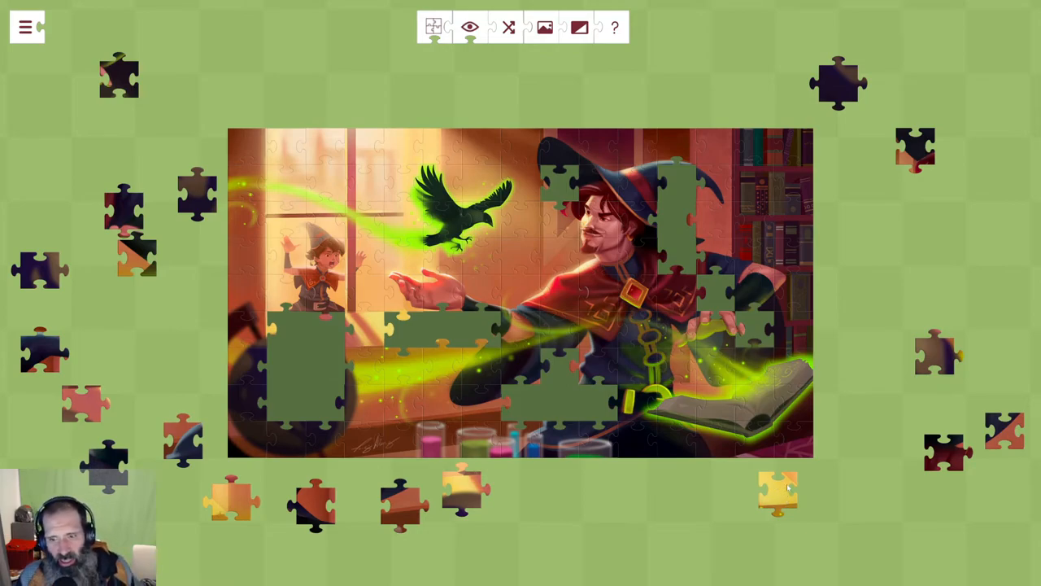
pyautogui.moveTo(777, 488); pyautogui.dragTo(407, 333)
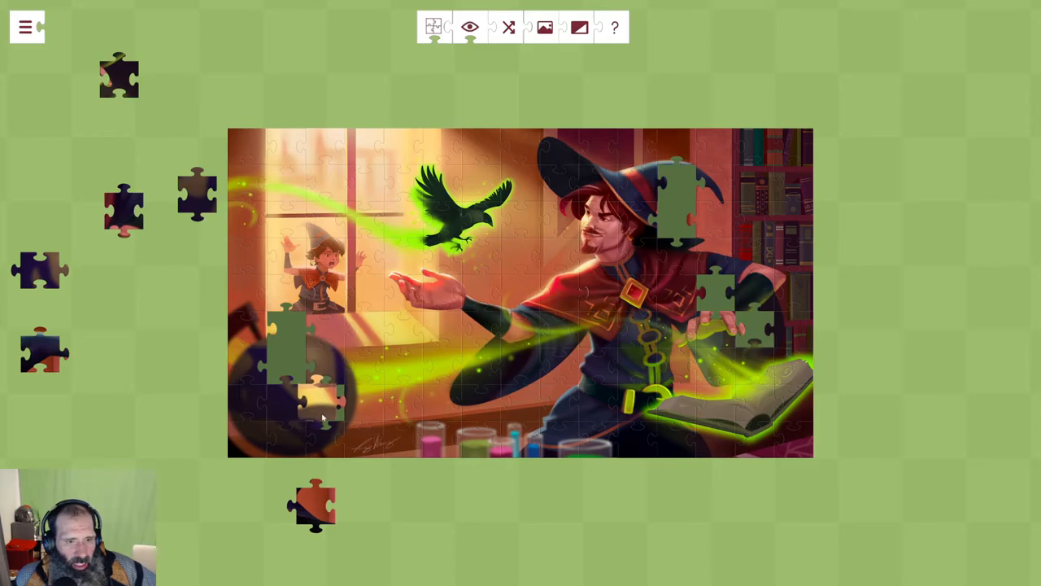
# Fit the last pieces around the crystal ball to finish the wizard puzzle.
pyautogui.moveTo(323, 399); pyautogui.dragTo(301, 374)
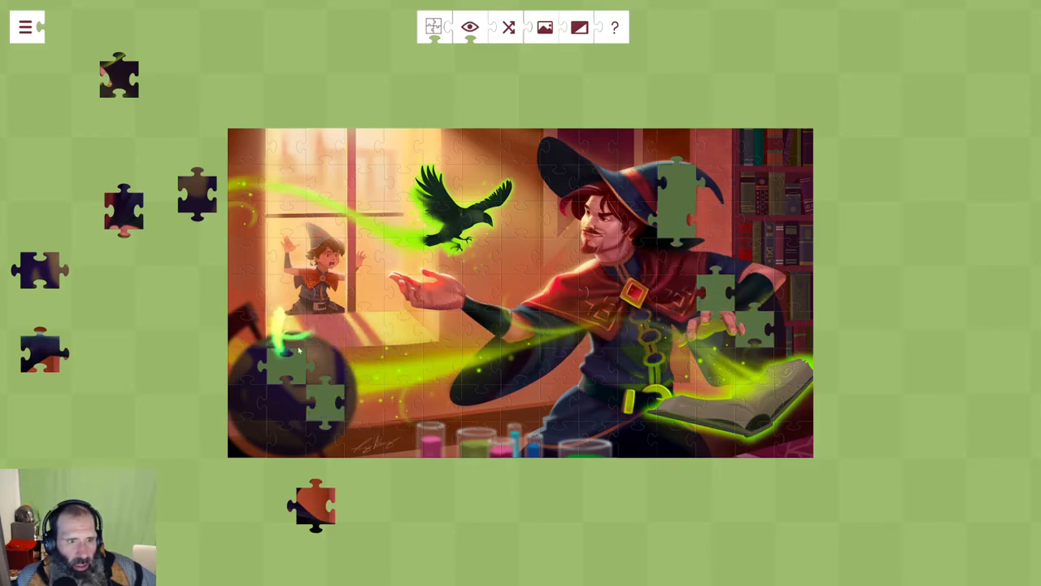
pyautogui.moveTo(313, 505); pyautogui.dragTo(680, 214)
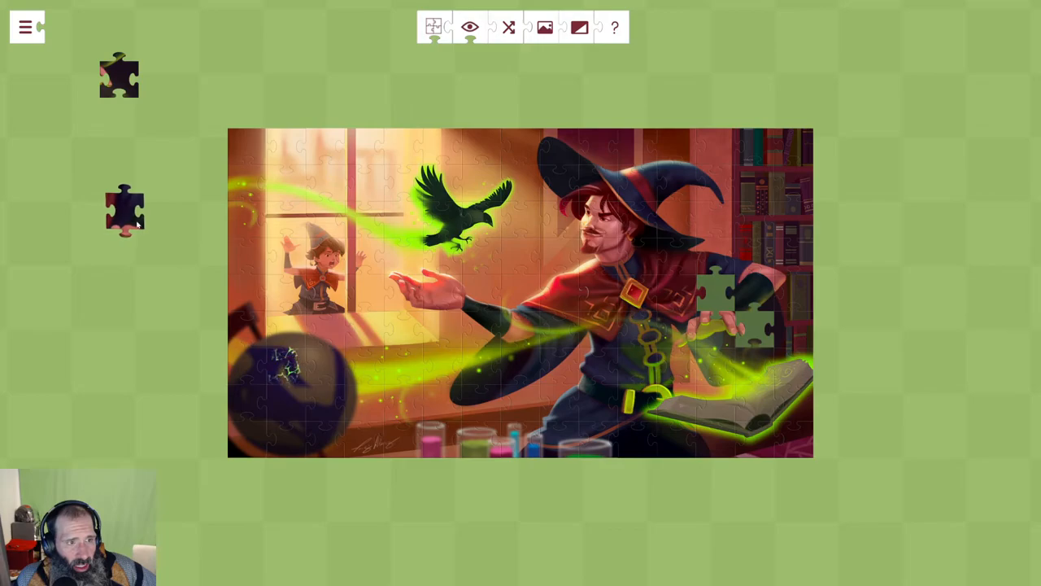
pyautogui.moveTo(124, 212); pyautogui.dragTo(140, 196)
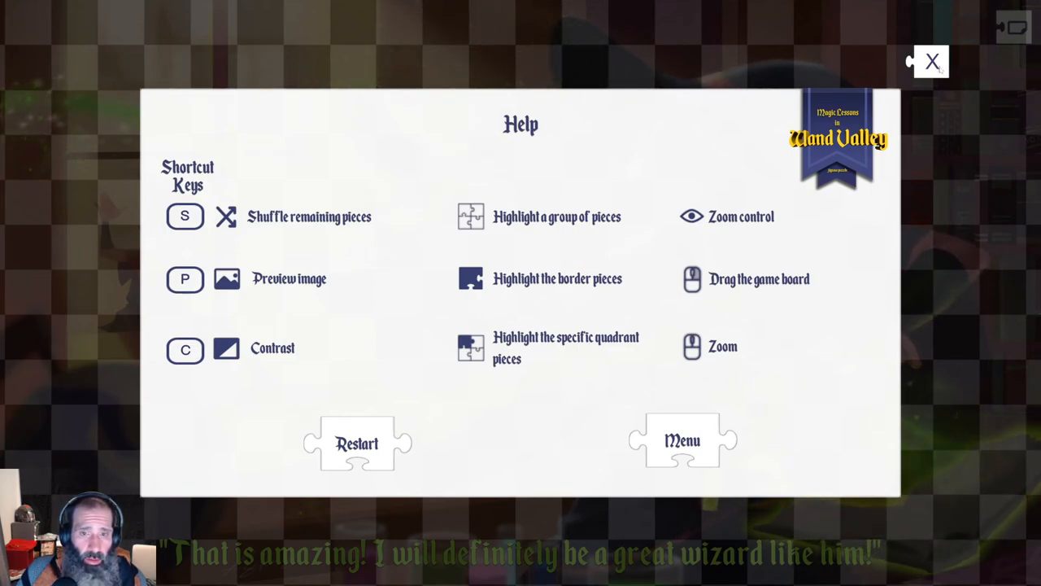
# Show the Help panel with shortcut keys and highlighting options.
pyautogui.click(934, 62)
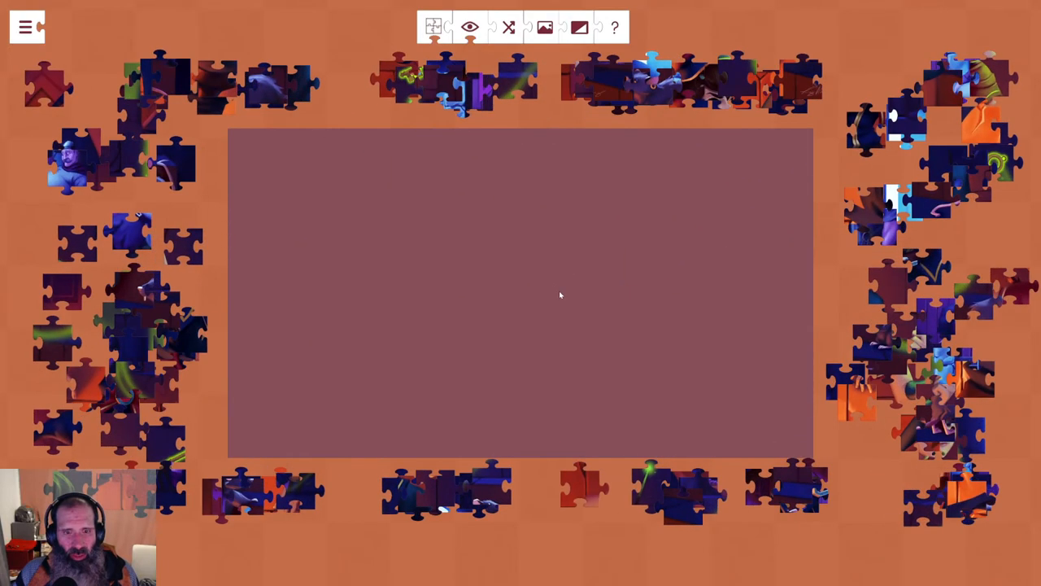
# Filter the new puzzle to show only edge pieces, fading the others.
pyautogui.click(468, 24)
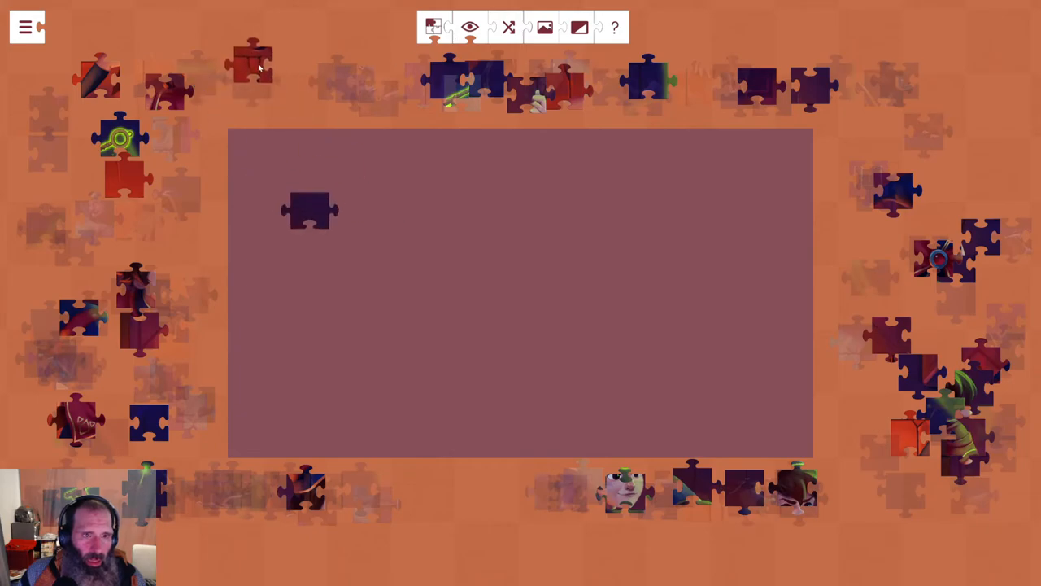
# Move edge pieces onto the board and join the right border column.
pyautogui.moveTo(309, 210); pyautogui.dragTo(416, 156)
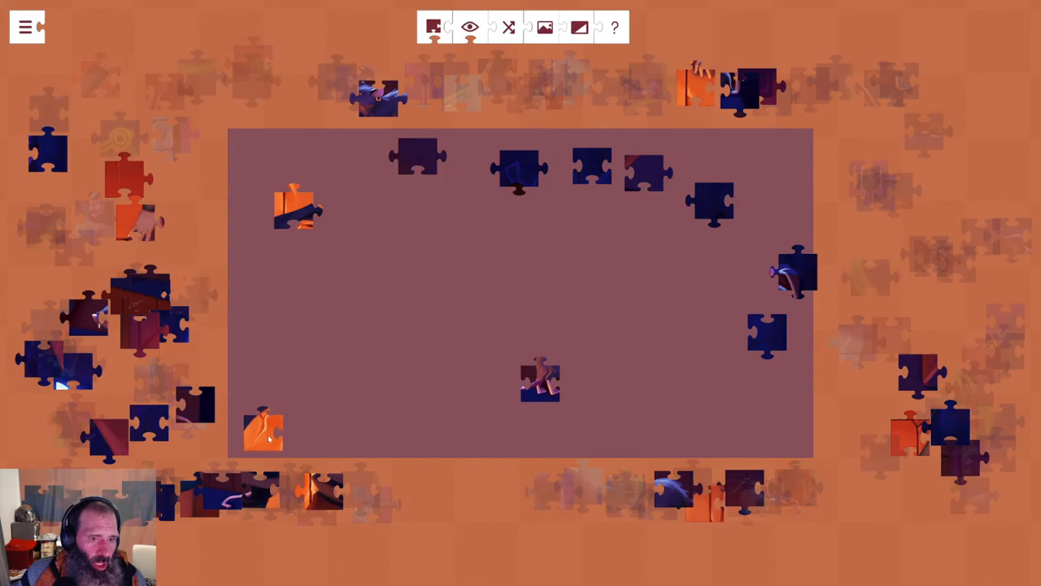
pyautogui.moveTo(264, 430); pyautogui.dragTo(785, 439)
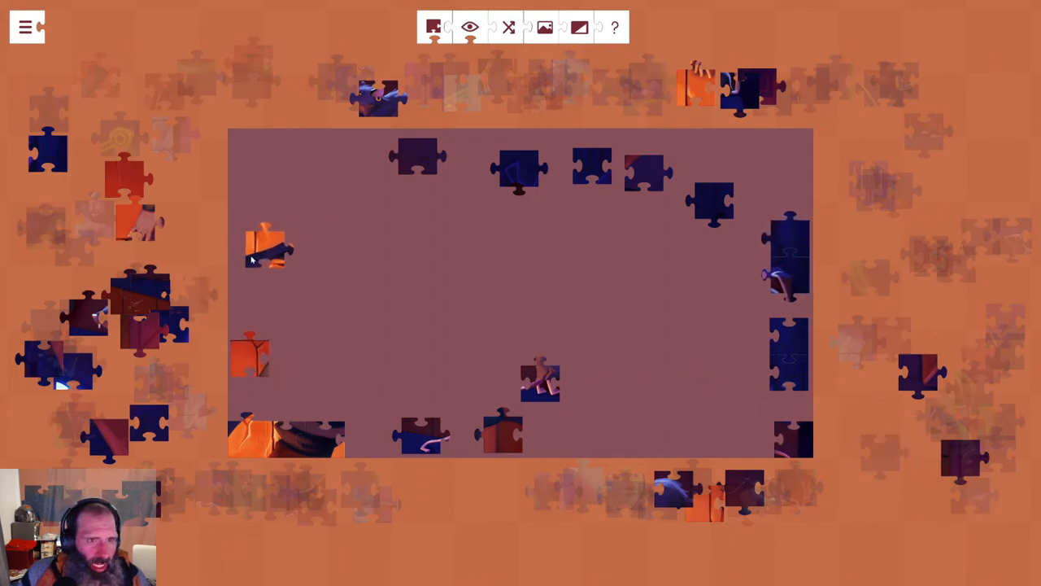
pyautogui.moveTo(269, 247); pyautogui.dragTo(257, 345)
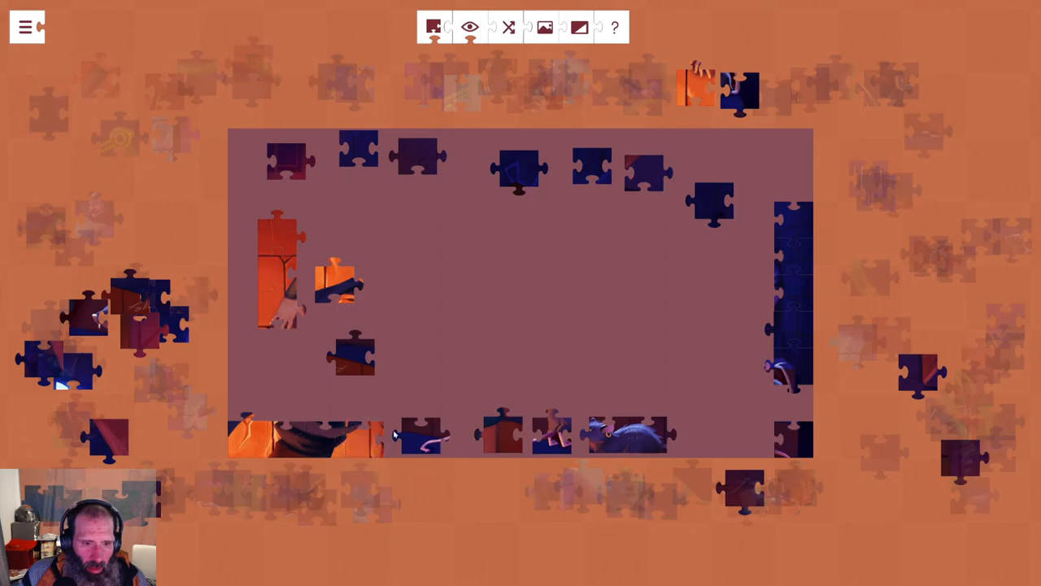
# Join the dark top-edge pieces into a row spanning most of the board's top.
pyautogui.moveTo(423, 440); pyautogui.dragTo(472, 361)
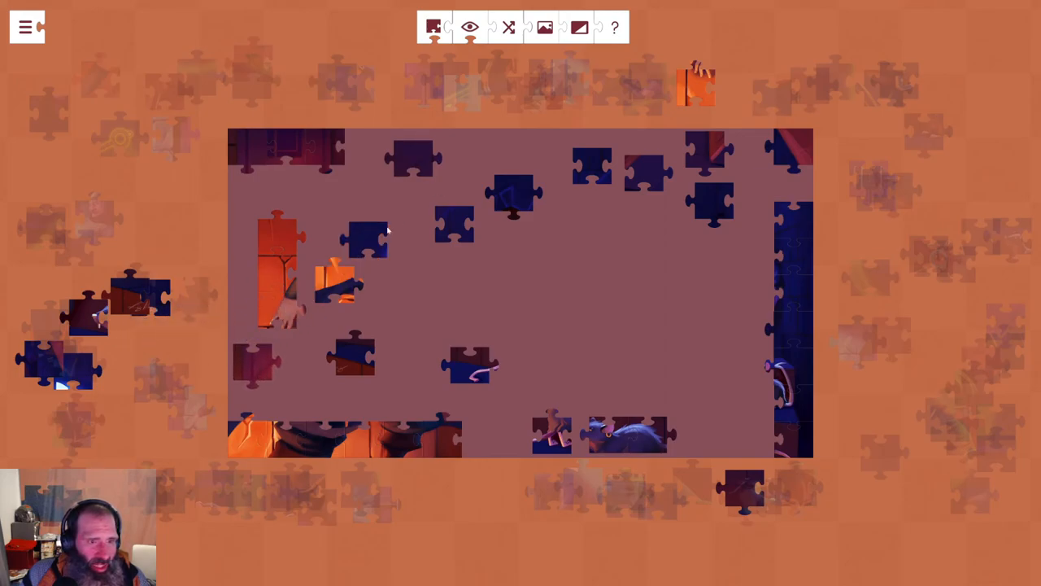
pyautogui.moveTo(366, 236); pyautogui.dragTo(537, 159)
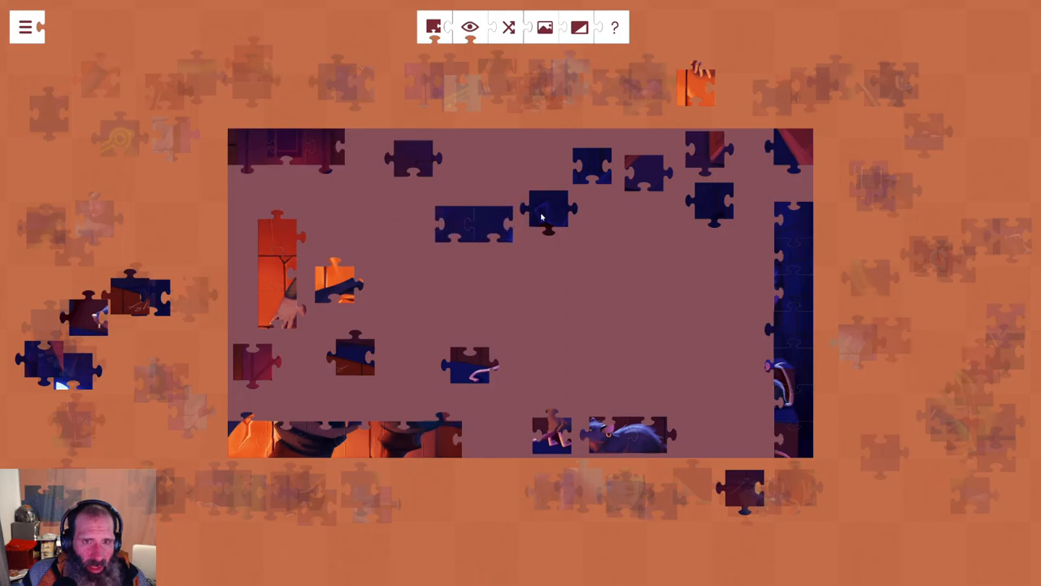
pyautogui.moveTo(550, 208); pyautogui.dragTo(582, 236)
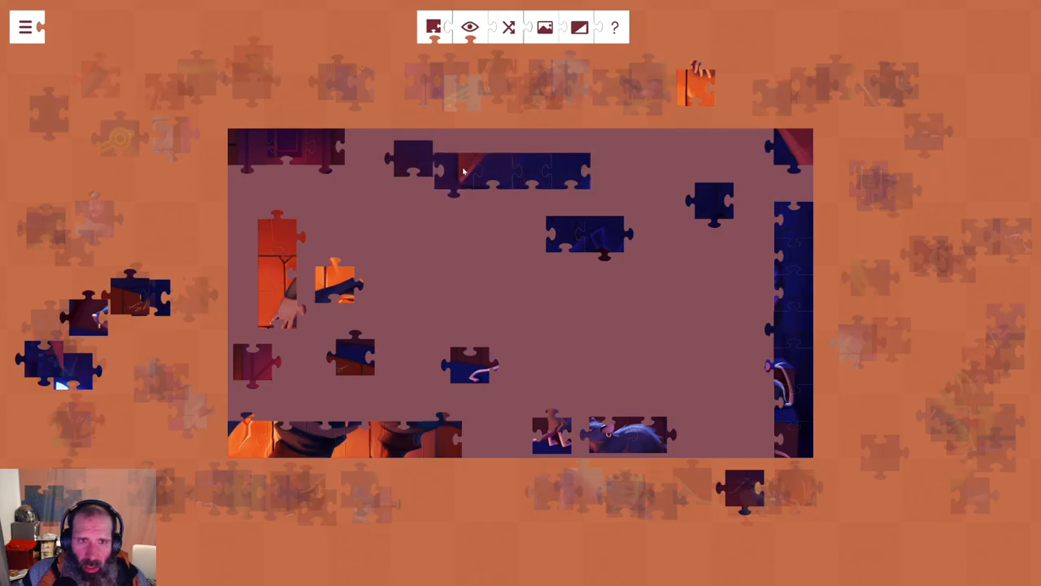
pyautogui.moveTo(513, 171); pyautogui.dragTo(713, 150)
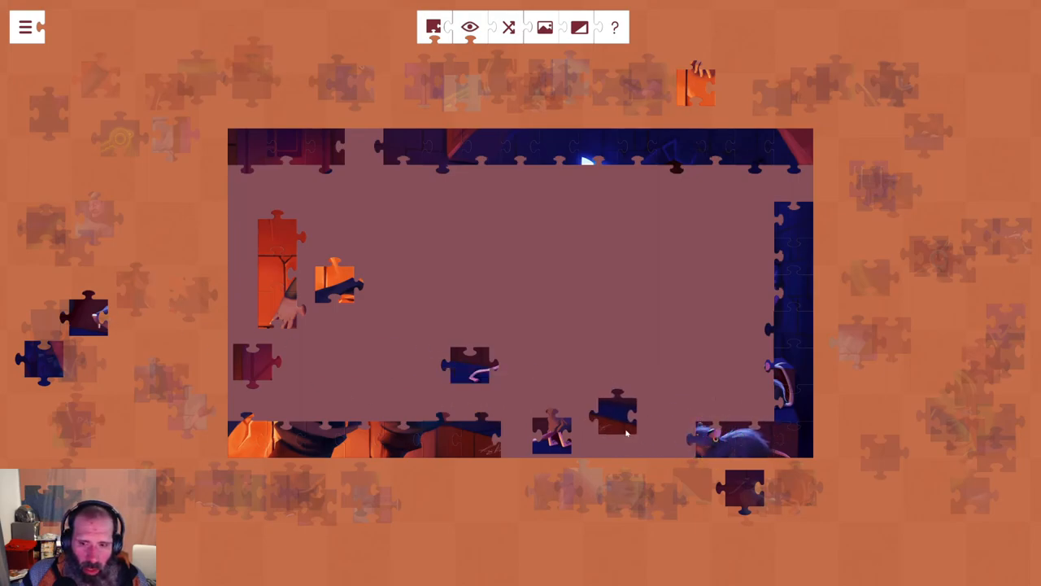
# Drop the last edge pieces into place to close the second puzzle's border frame.
pyautogui.moveTo(618, 410); pyautogui.dragTo(638, 439)
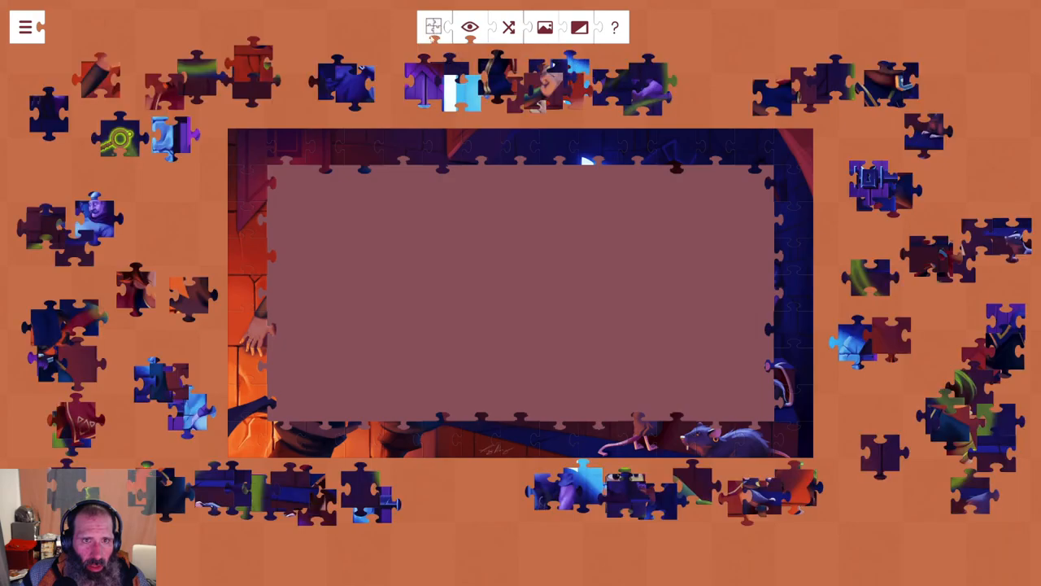
pyautogui.moveTo(394, 322)
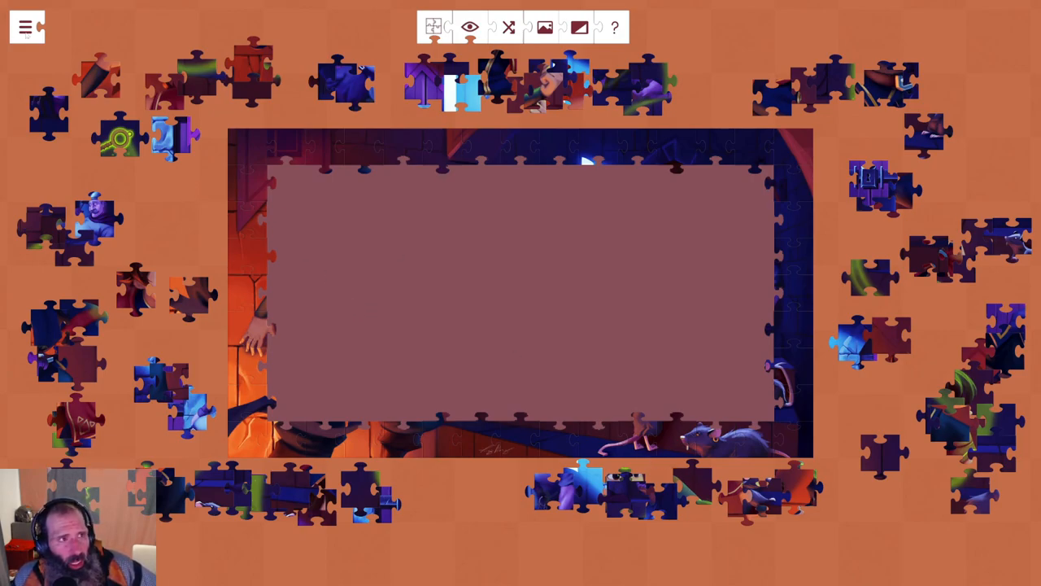
# Return to Home via the game menu and start a new 735-piece Wand Valley puzzle.
pyautogui.click(26, 26)
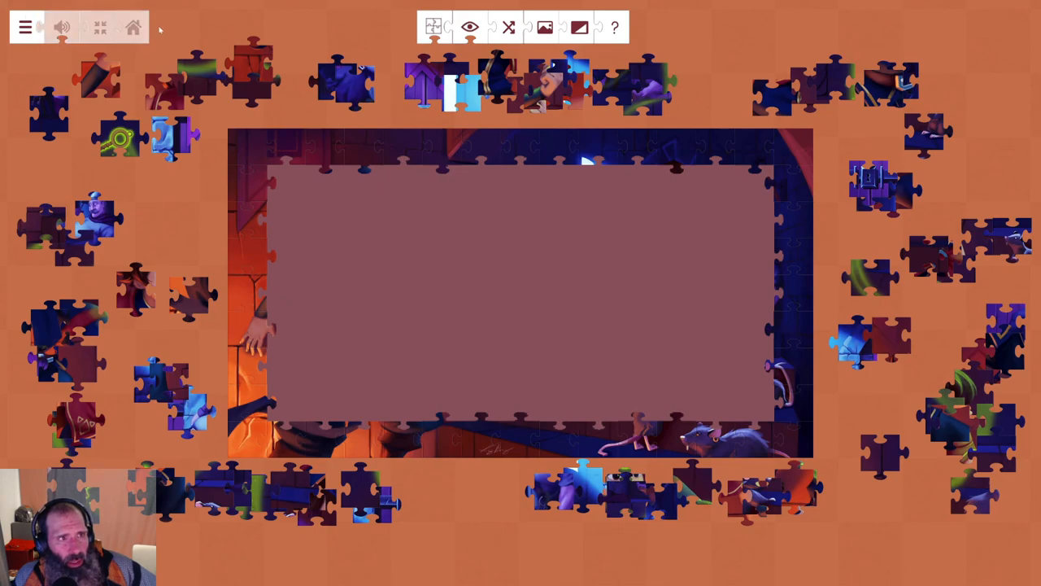
pyautogui.click(29, 26)
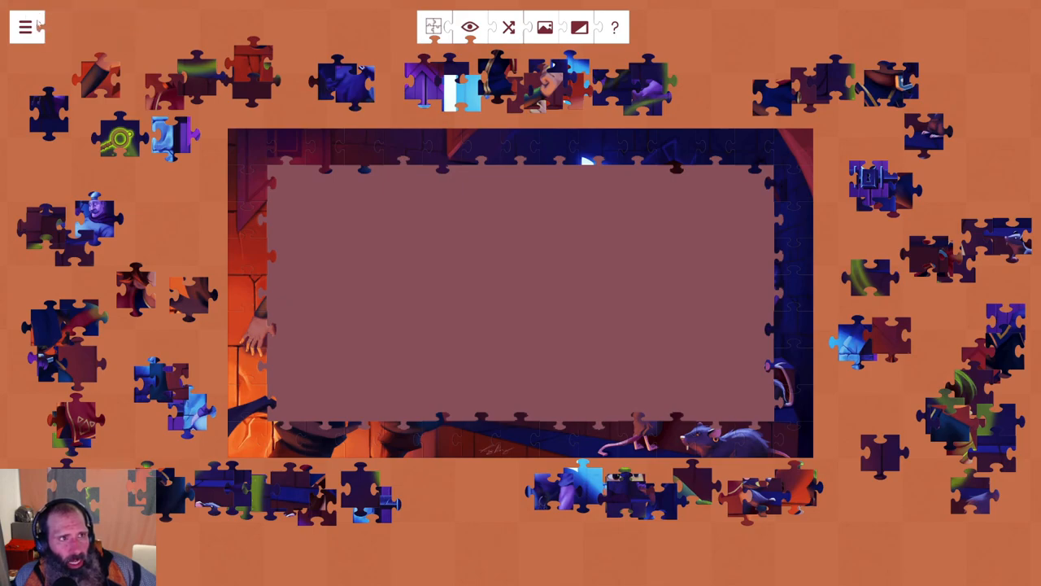
pyautogui.moveTo(305, 136)
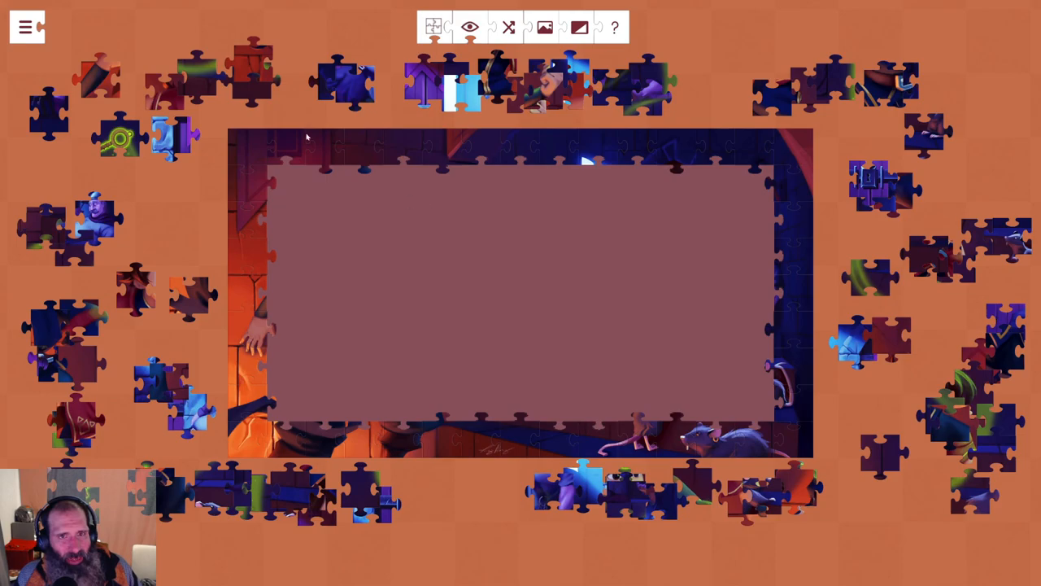
pyautogui.click(26, 26)
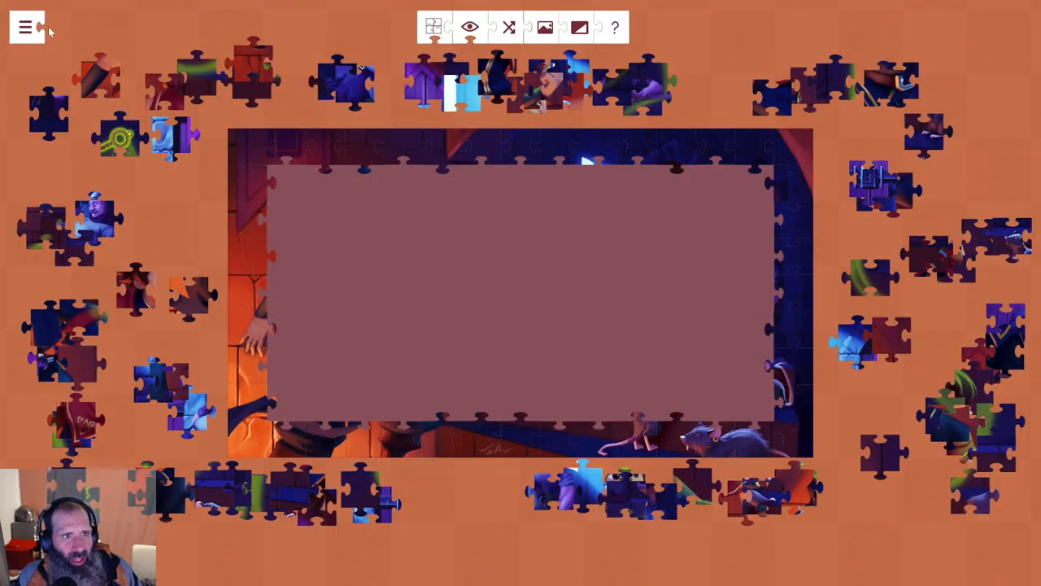
pyautogui.click(29, 26)
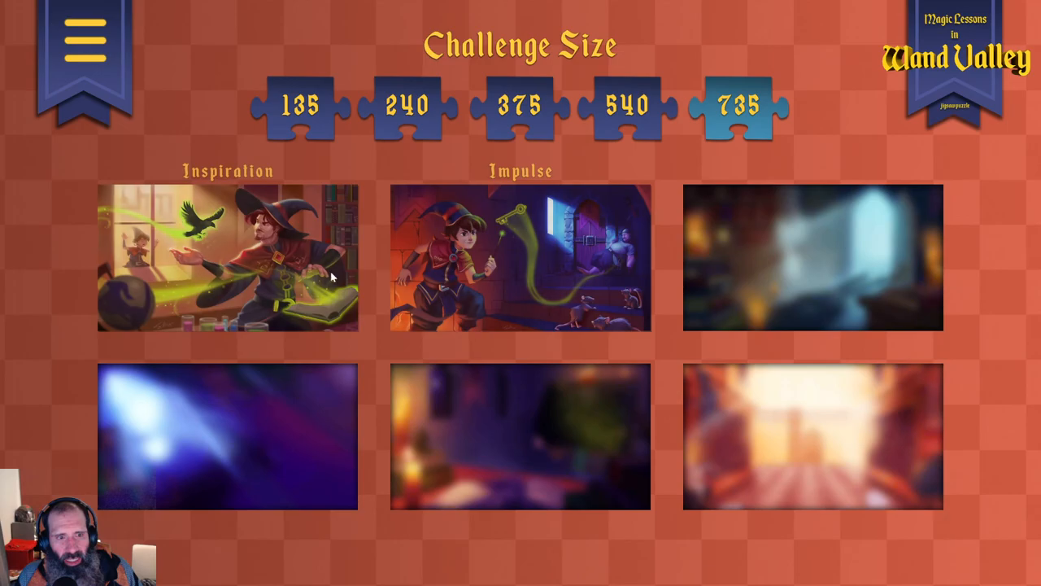
pyautogui.click(521, 260)
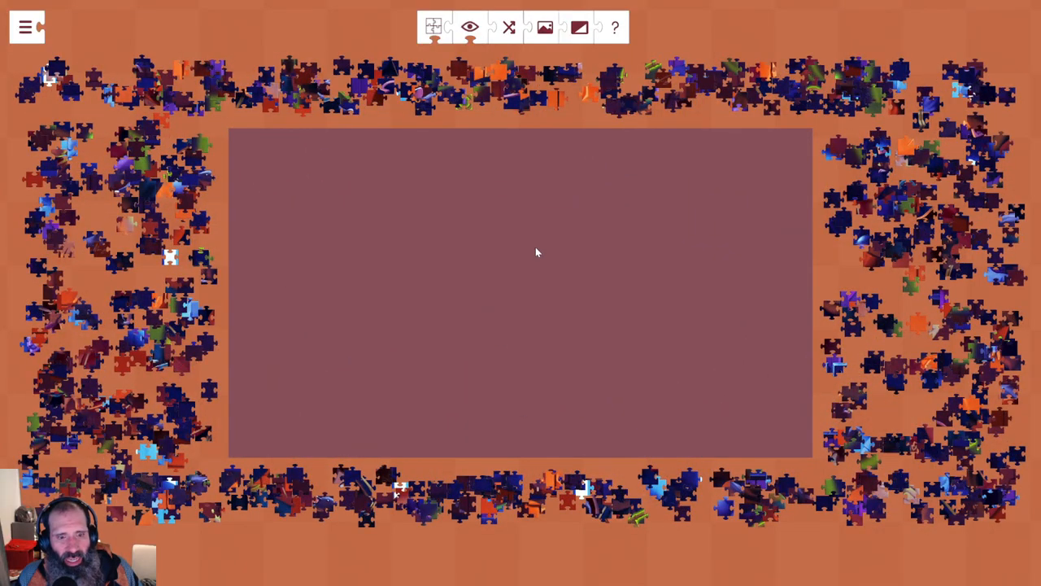